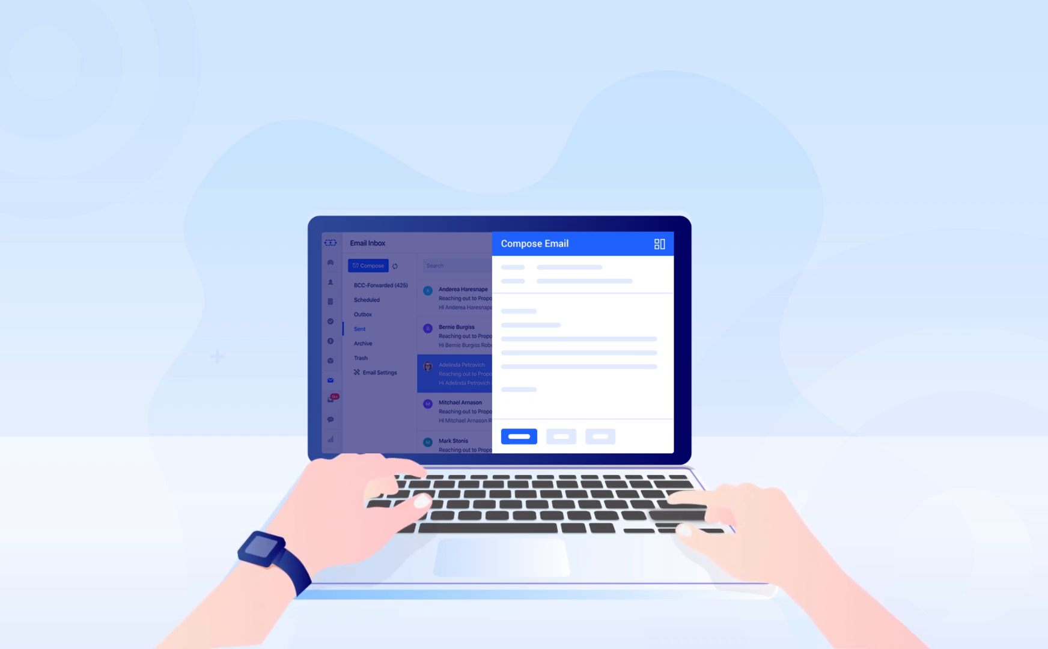
Reach the Email Templates page from the sidebar's More menu
click(659, 242)
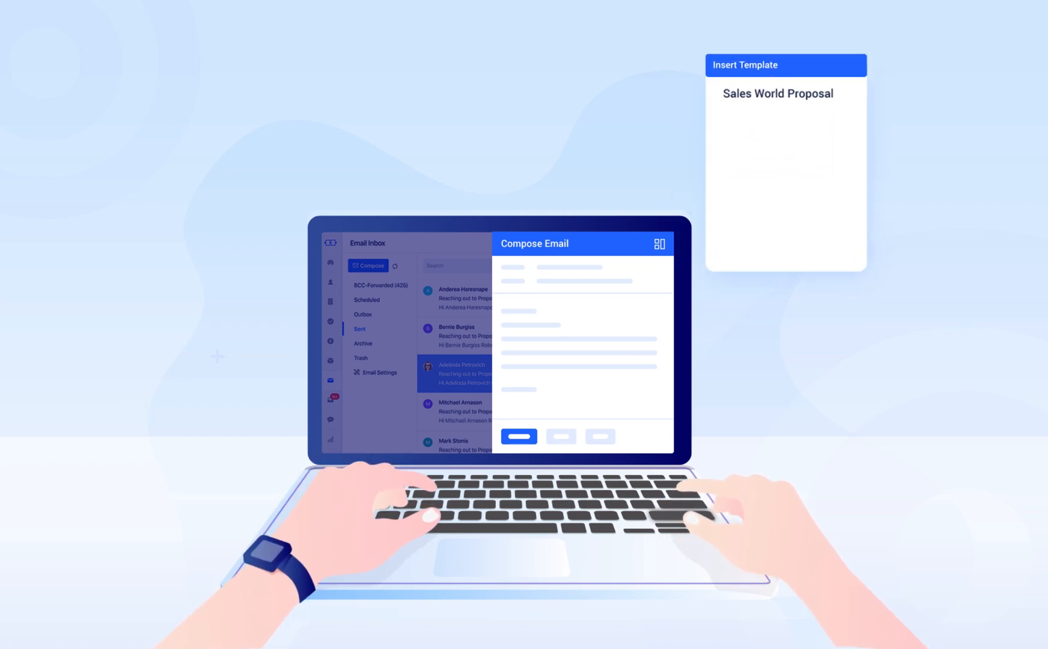
click(778, 92)
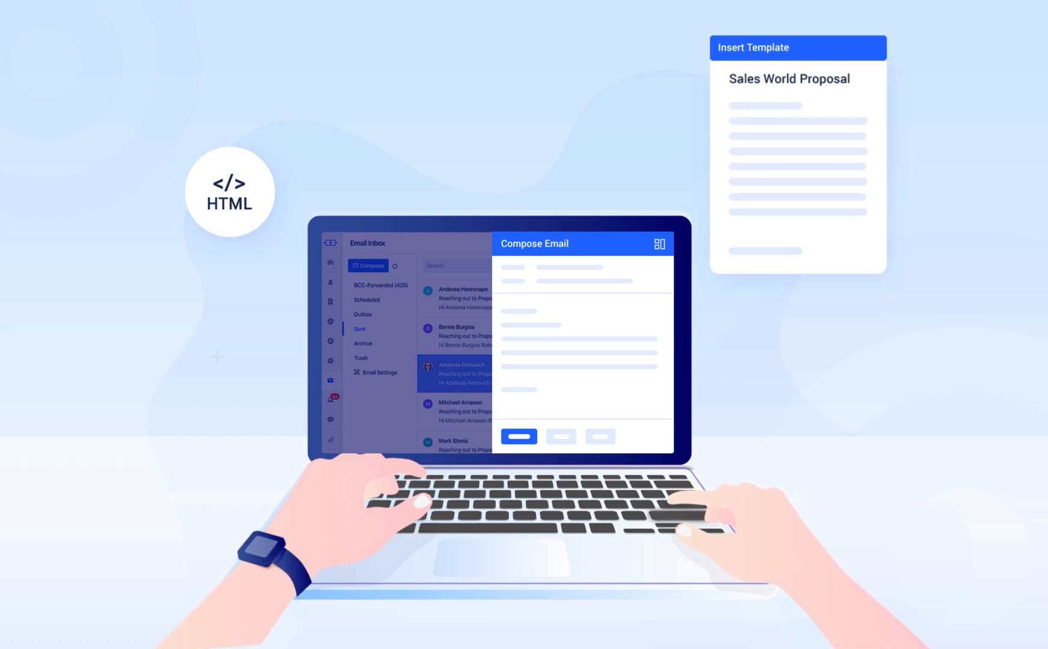
click(797, 158)
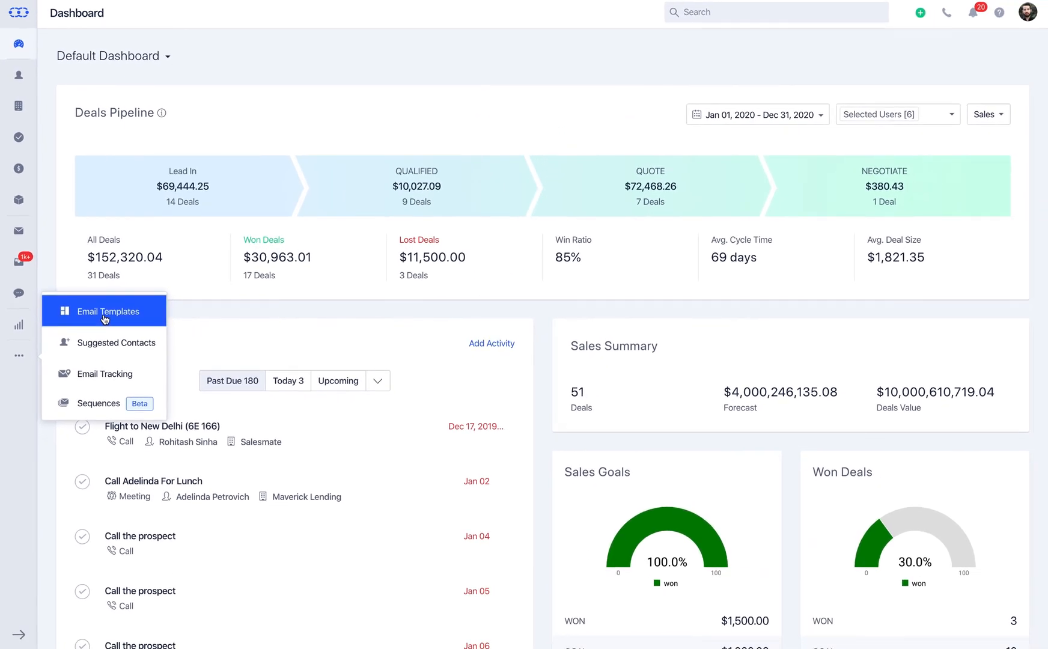
click(109, 311)
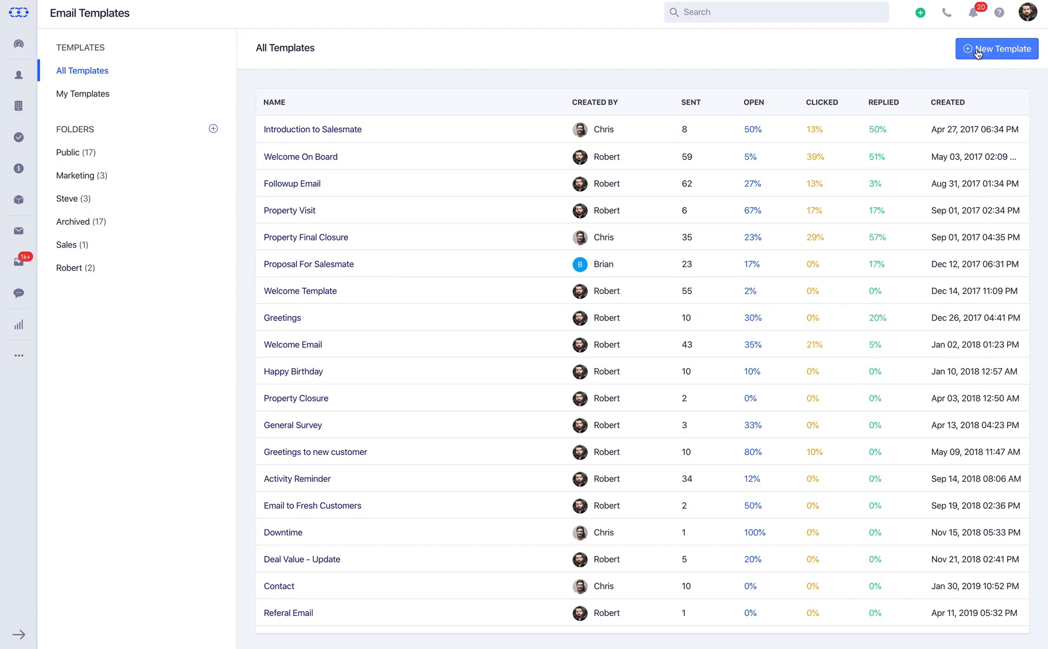
Create a new template and name it 'Salesworld Outreach'
click(997, 48)
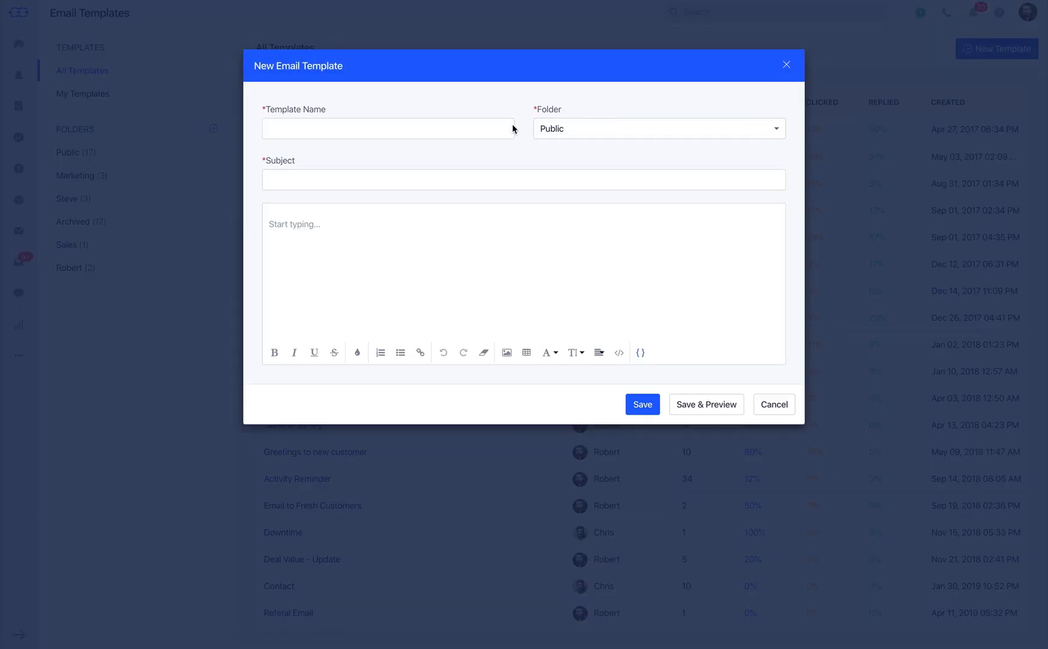
text(Salesworld Outreach)
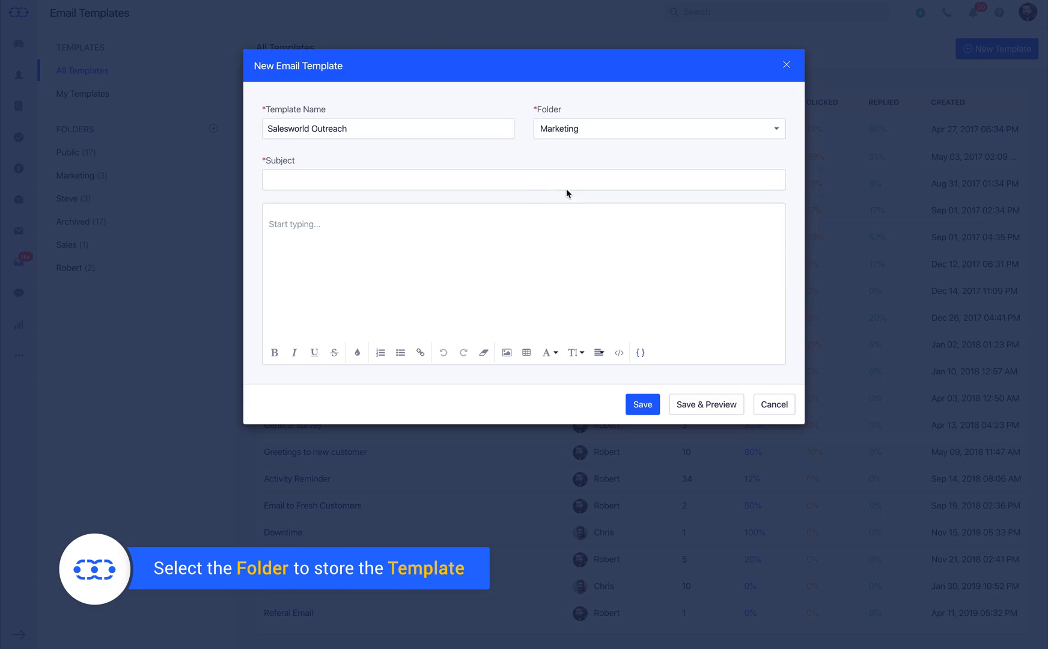
text(Reaching out to Propose Salesworld Spotlight)
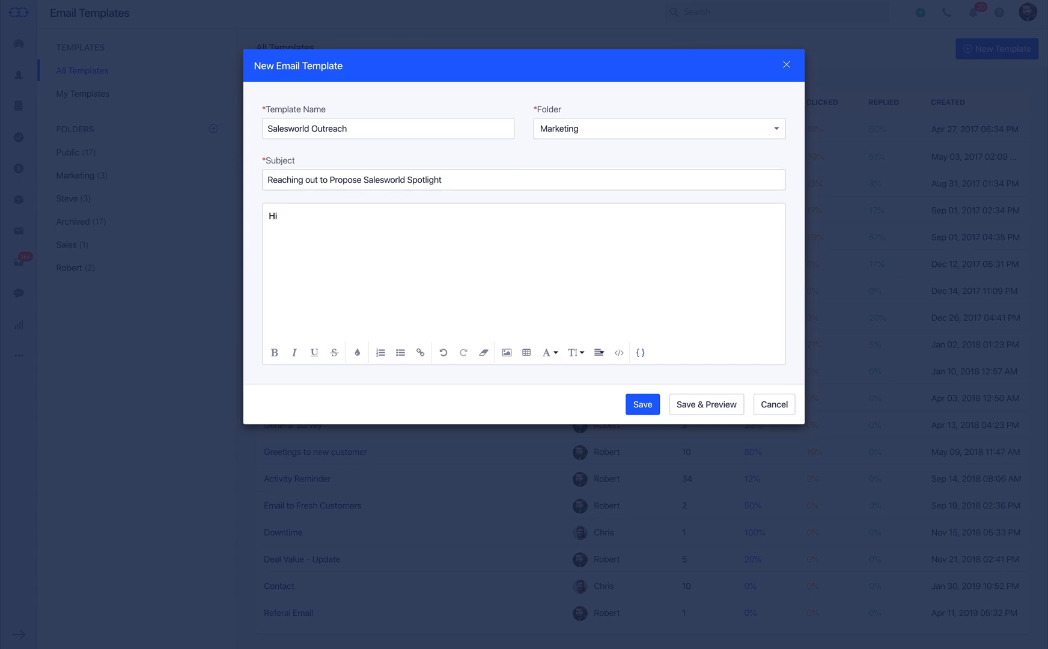
mouse_move(611, 209)
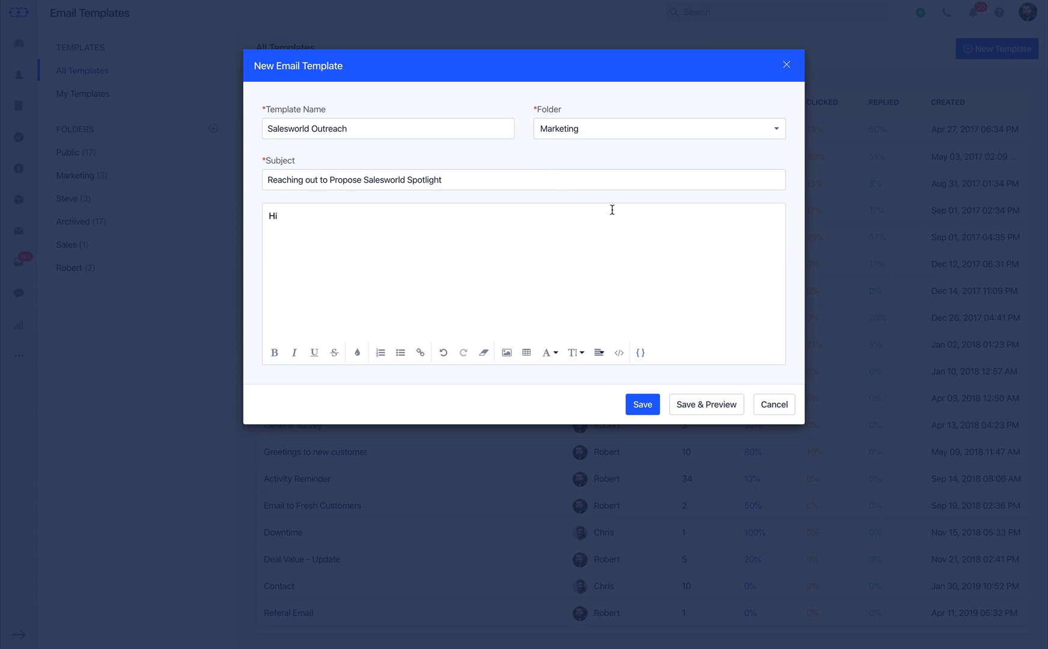
mouse_move(640, 352)
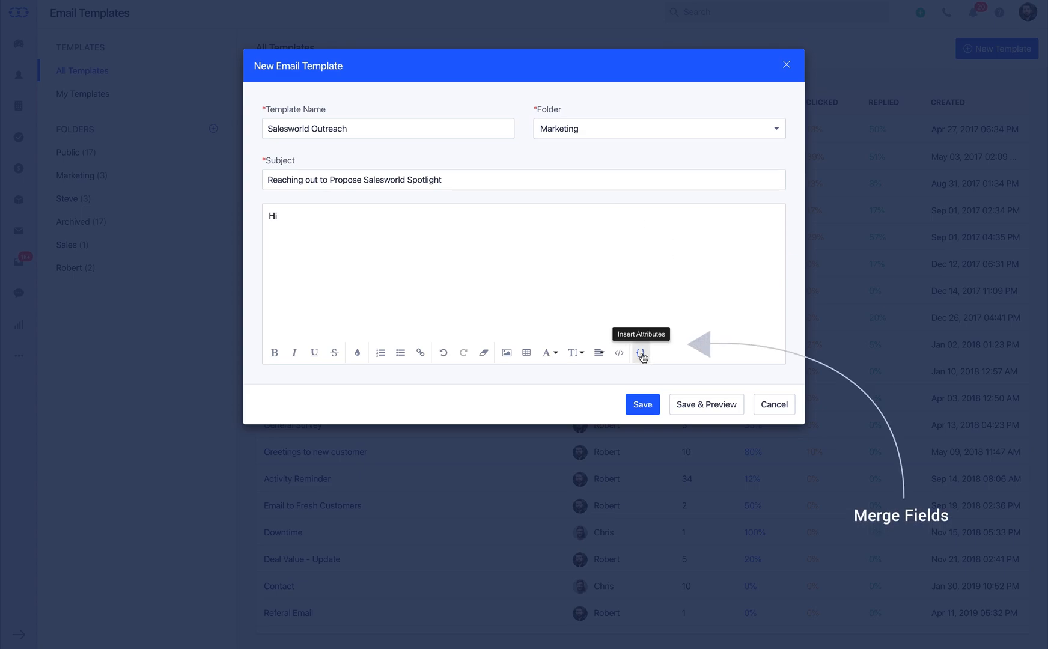
Insert the contact Name merge field after 'Hi' and begin the message body
click(641, 352)
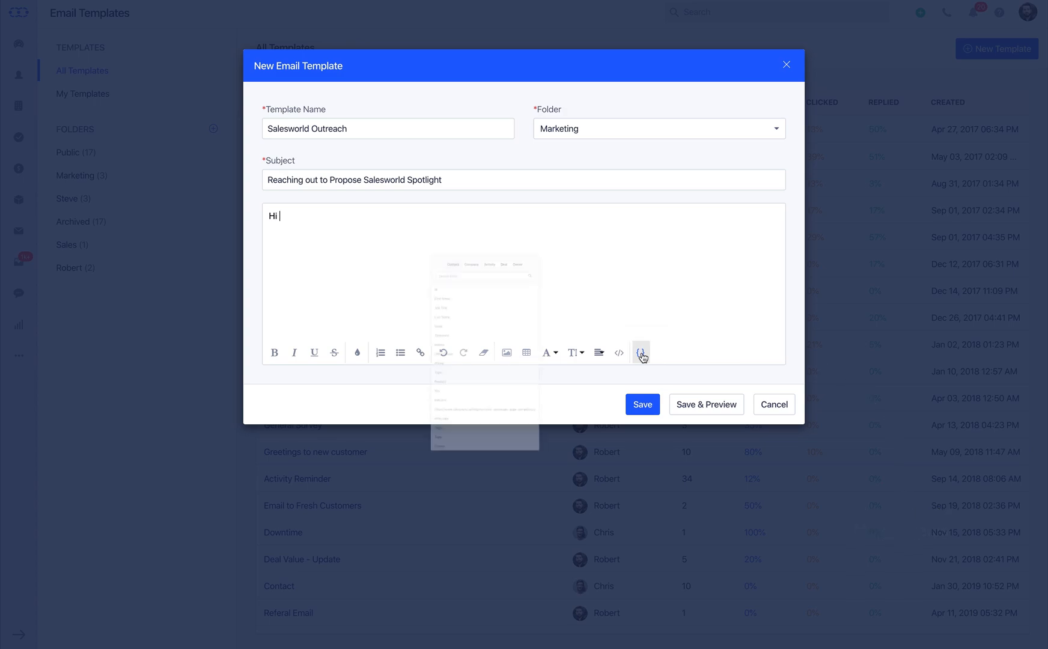
click(640, 352)
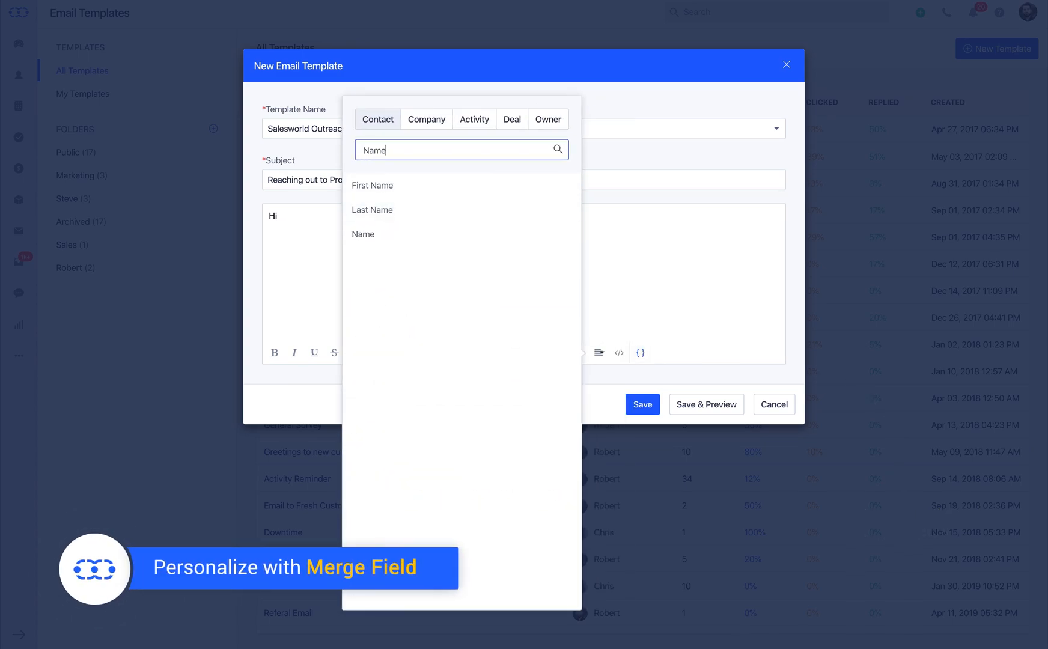
click(362, 233)
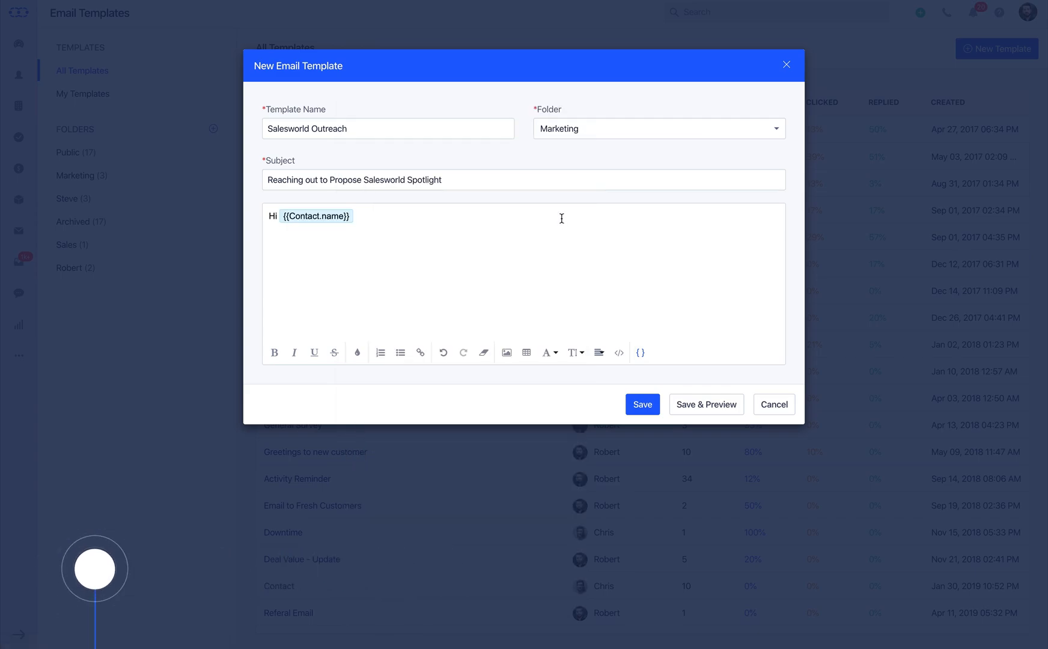
key(enter)
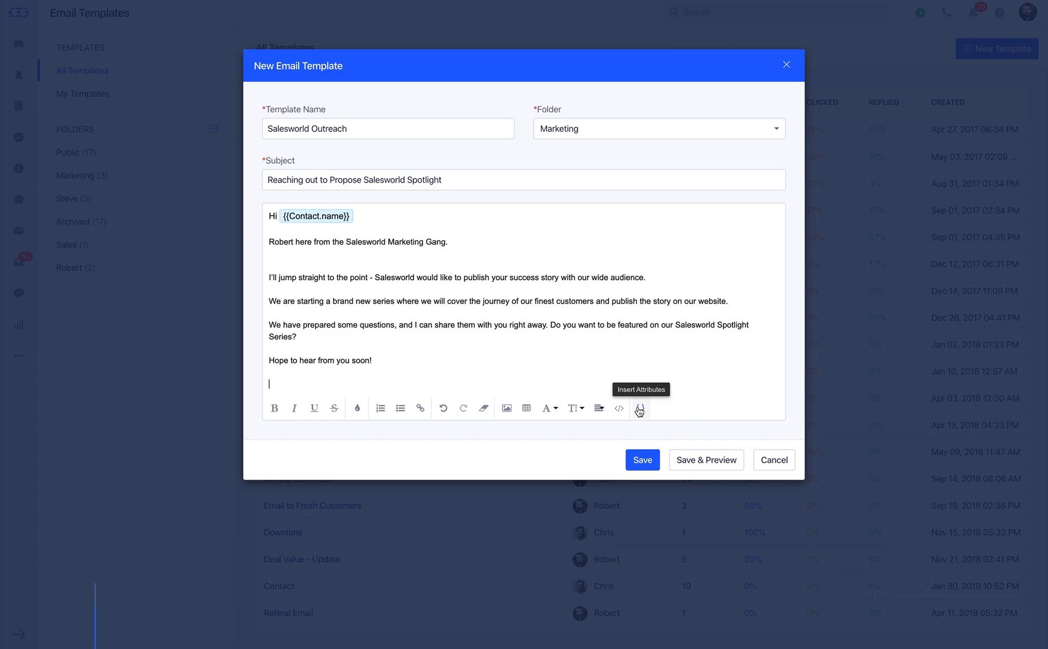
Search the merge fields for 'Unsub' to find the contact unsubscribe field
click(639, 407)
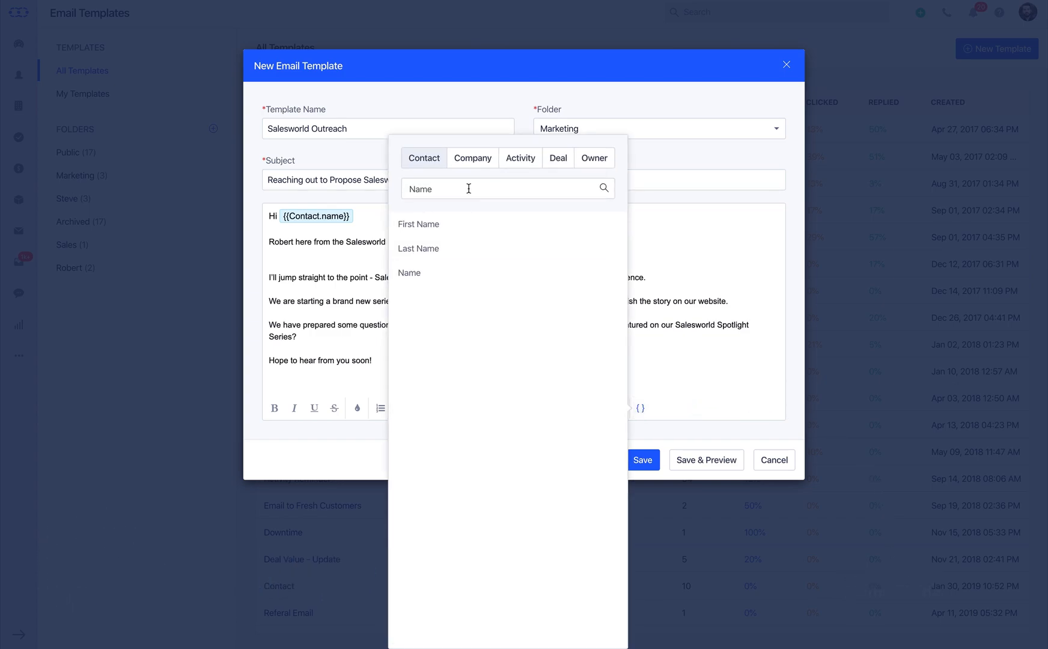
text(Unsub)
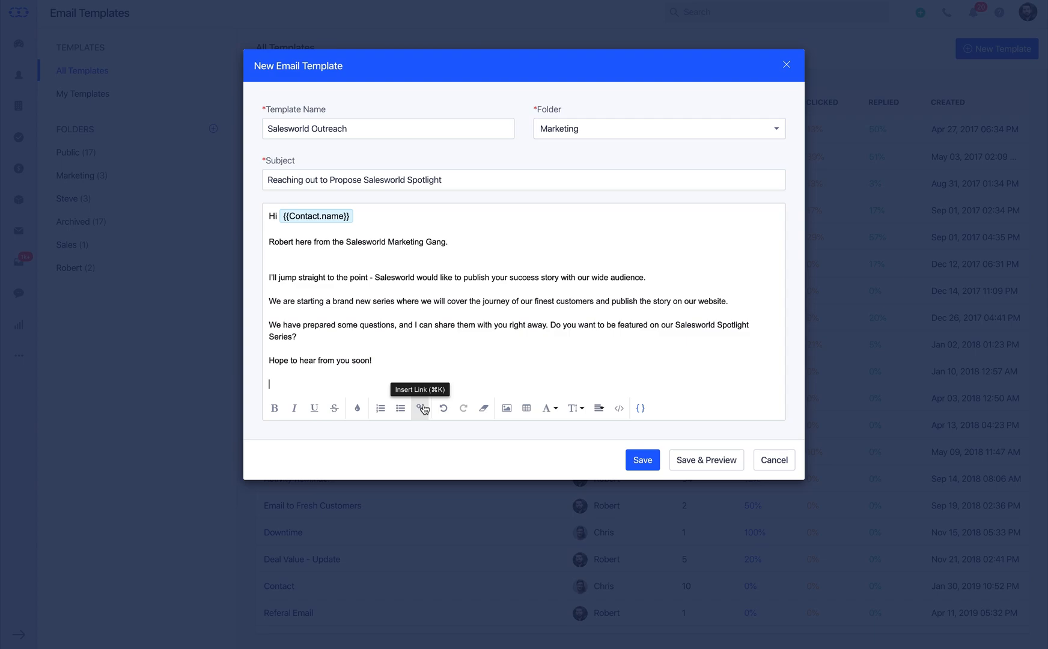
Insert an 'Unsubscribe from Email List' link pointing to {{Contact.unsubscribe}}
click(420, 407)
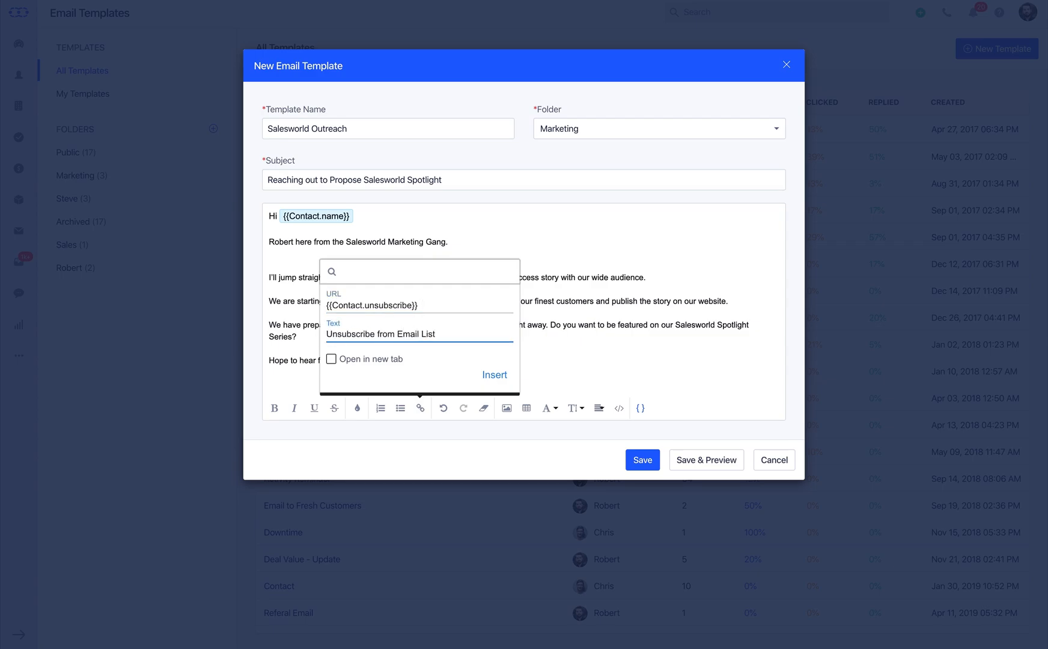
click(495, 374)
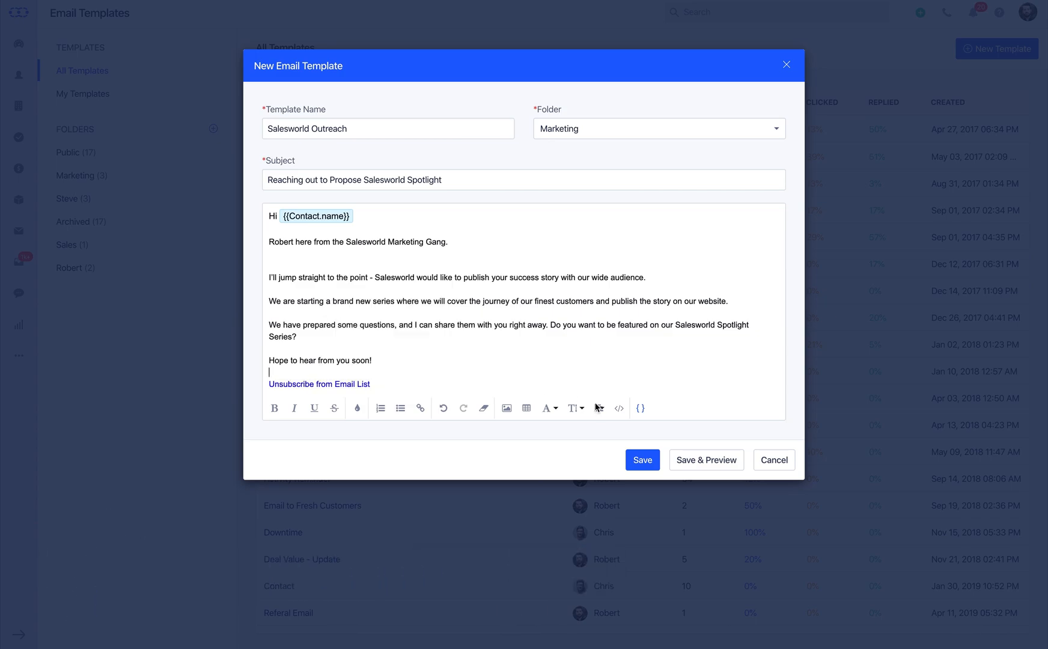
mouse_move(617, 408)
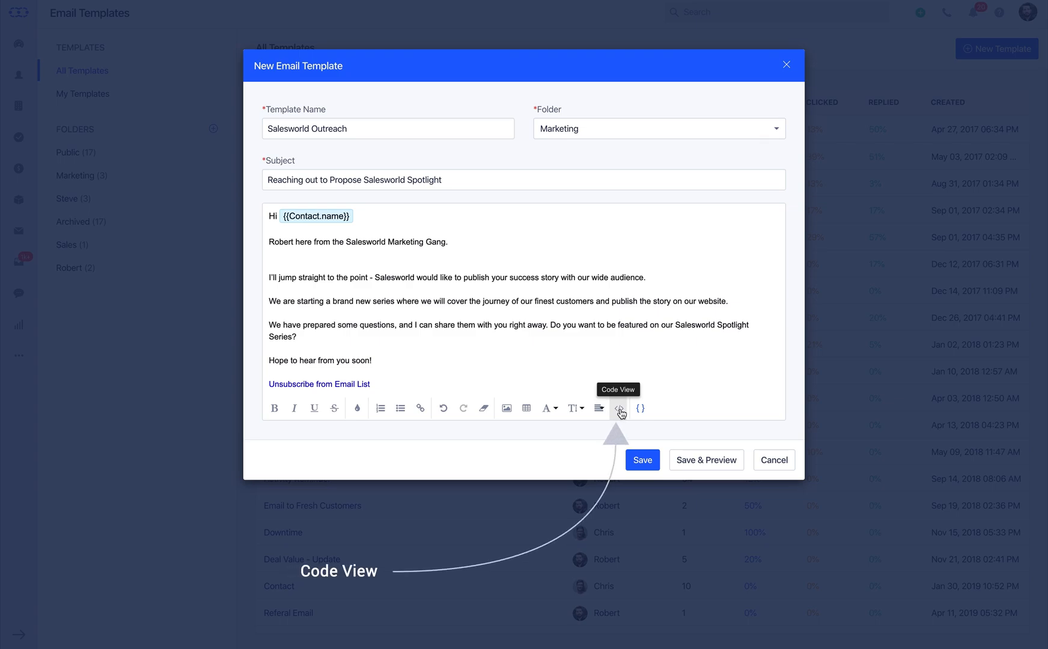
Check the HTML in Code View, return to formatted view, and save the template
click(618, 407)
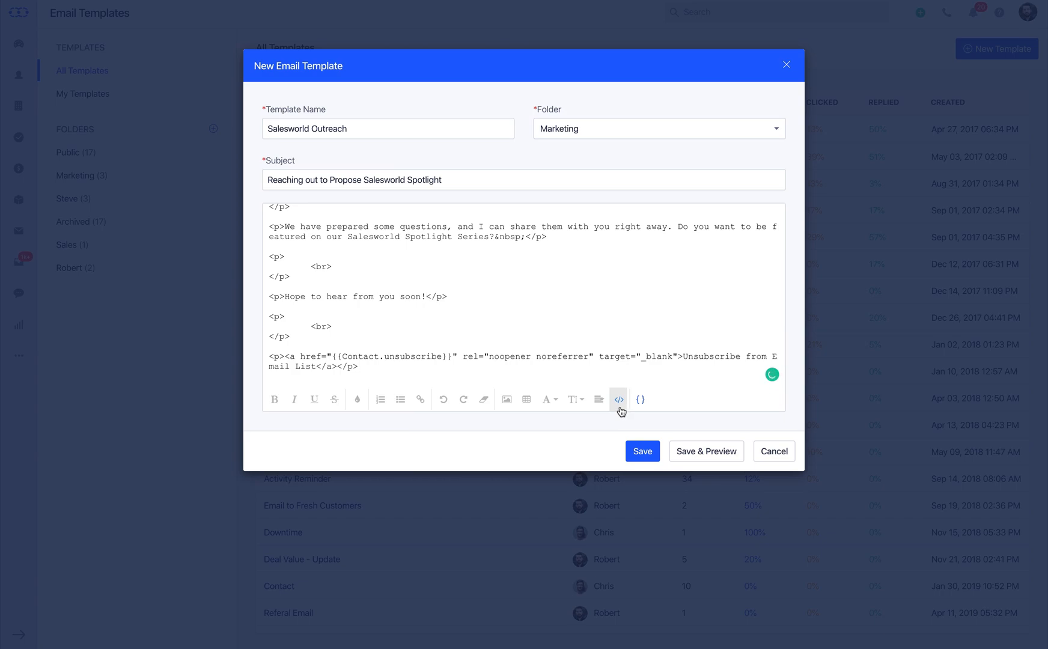
click(618, 399)
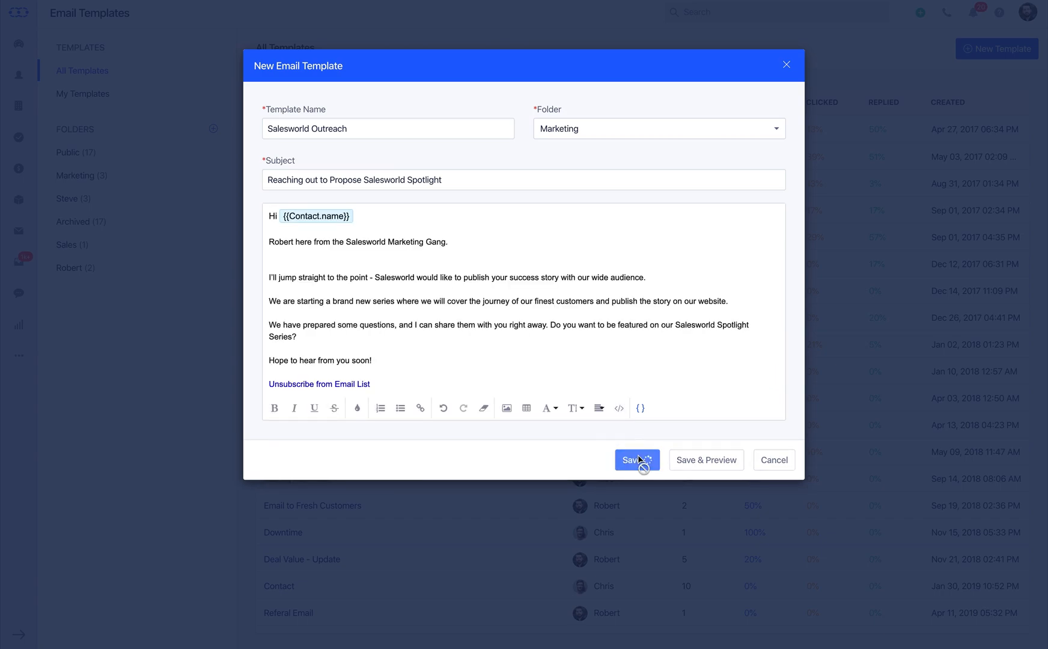
click(635, 460)
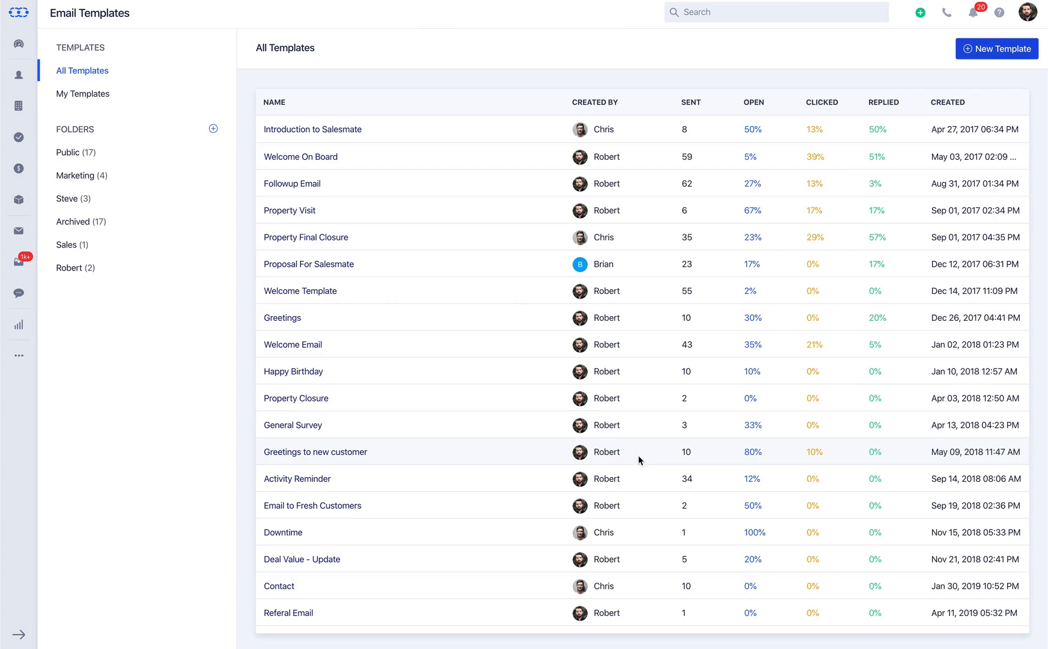
Archive the Property Closure template and view the Archived folder
click(295, 398)
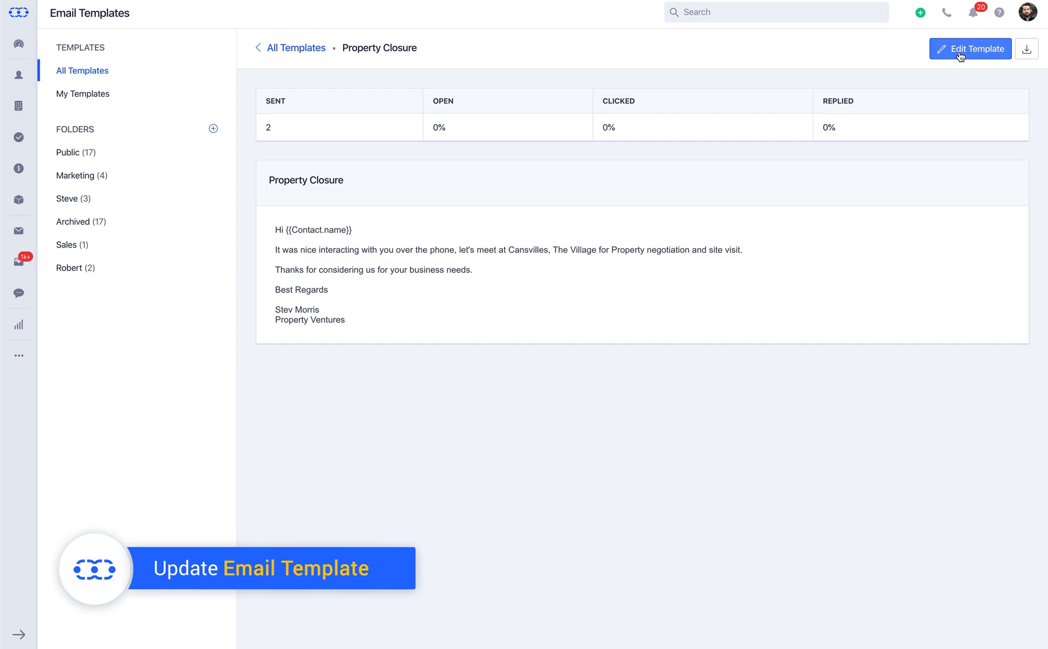
click(970, 50)
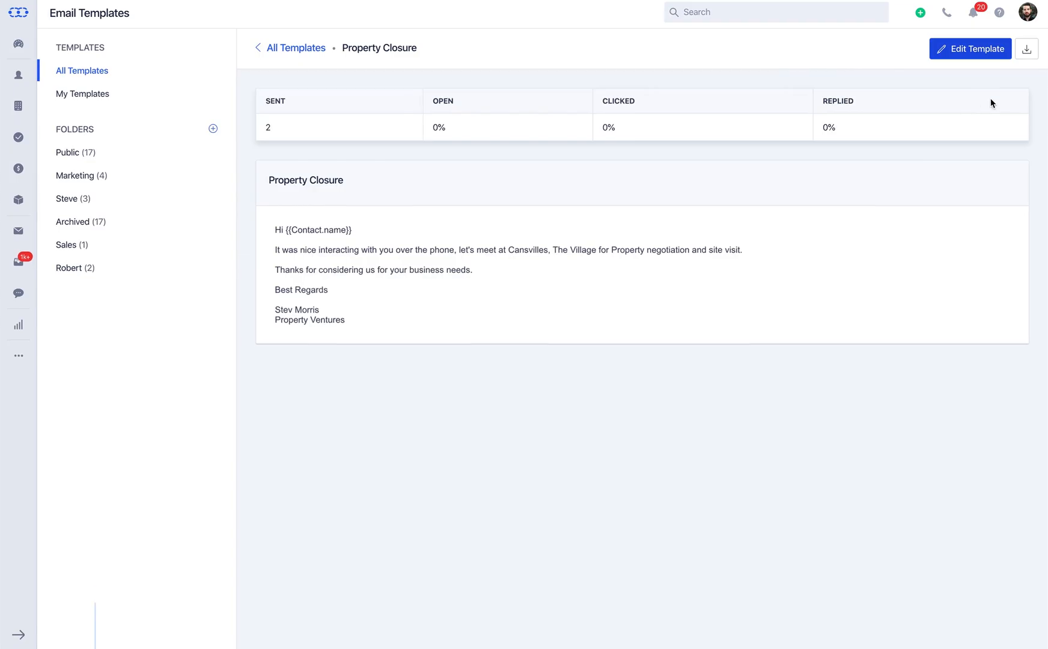
mouse_move(1028, 49)
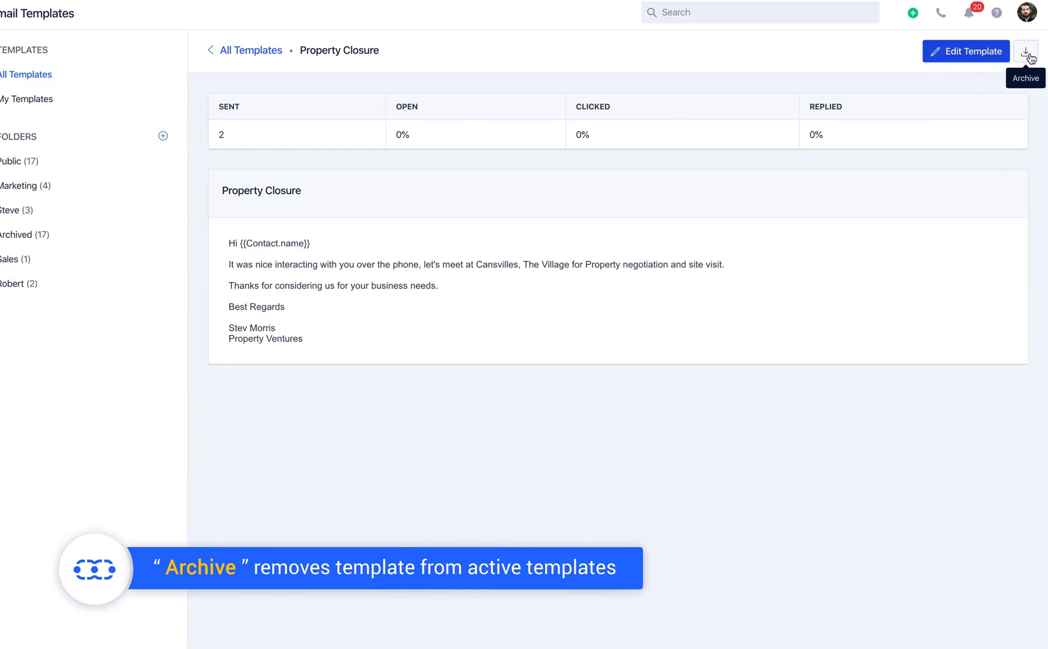
click(1028, 52)
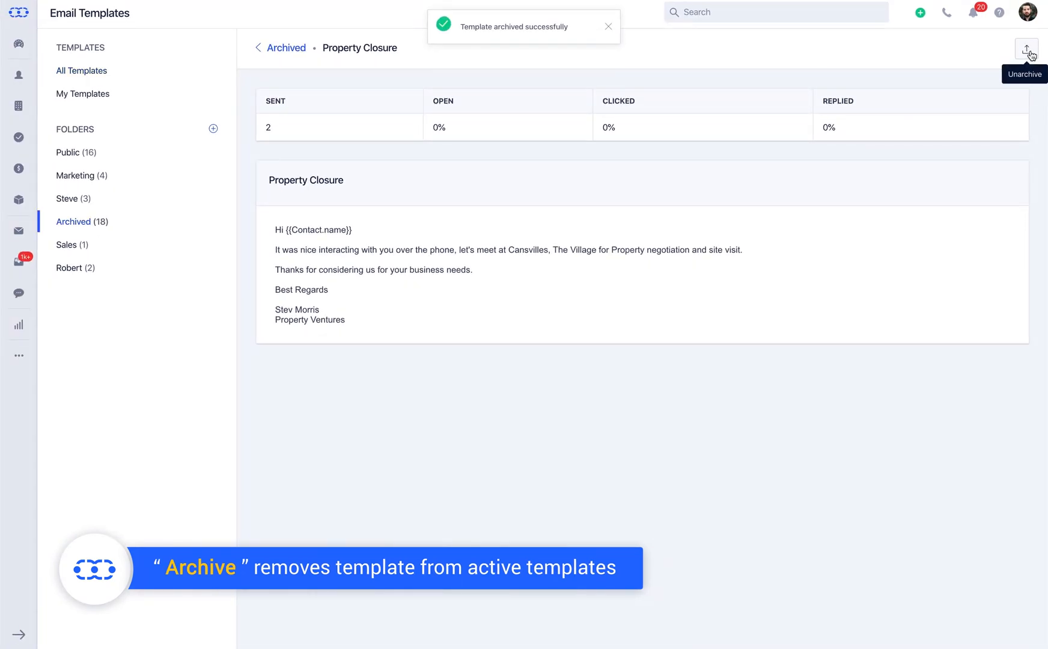
mouse_move(227, 193)
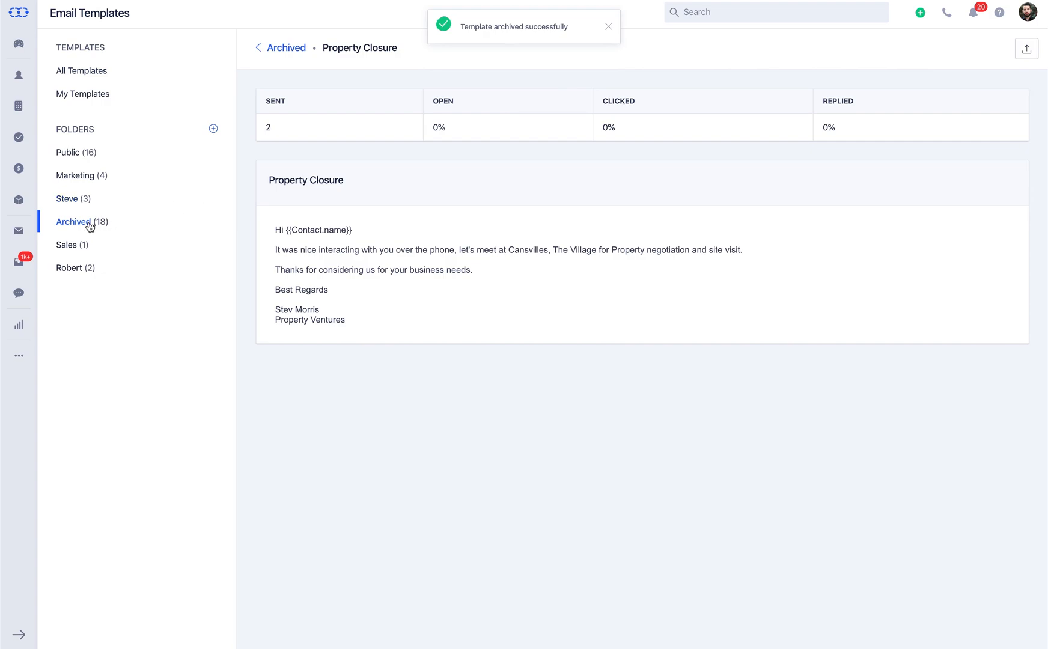
click(80, 69)
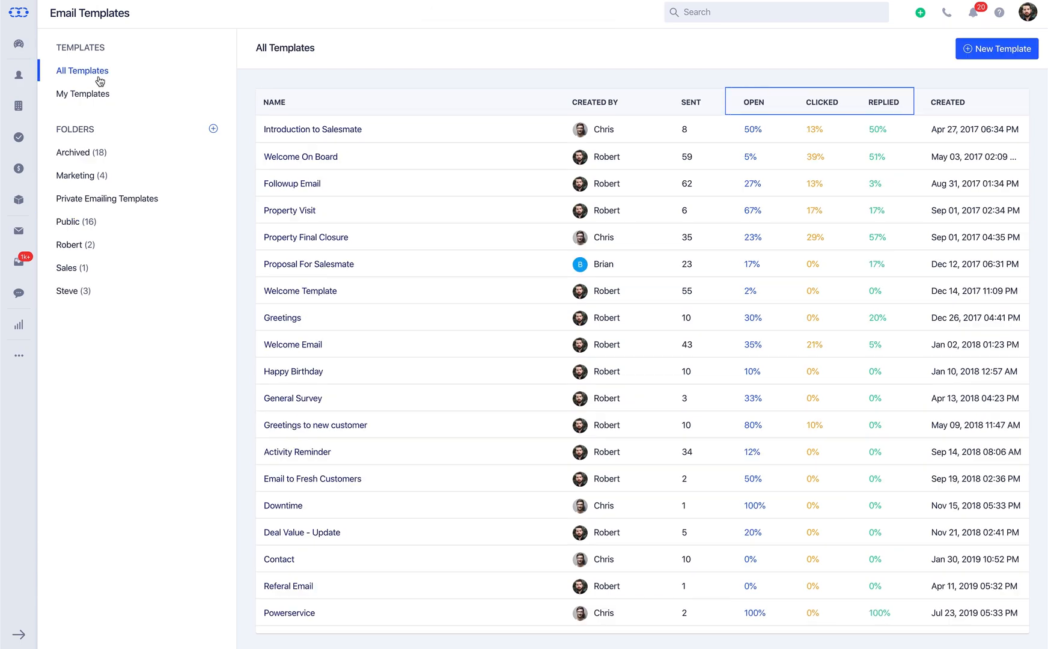
Show the full All Templates list again
click(753, 102)
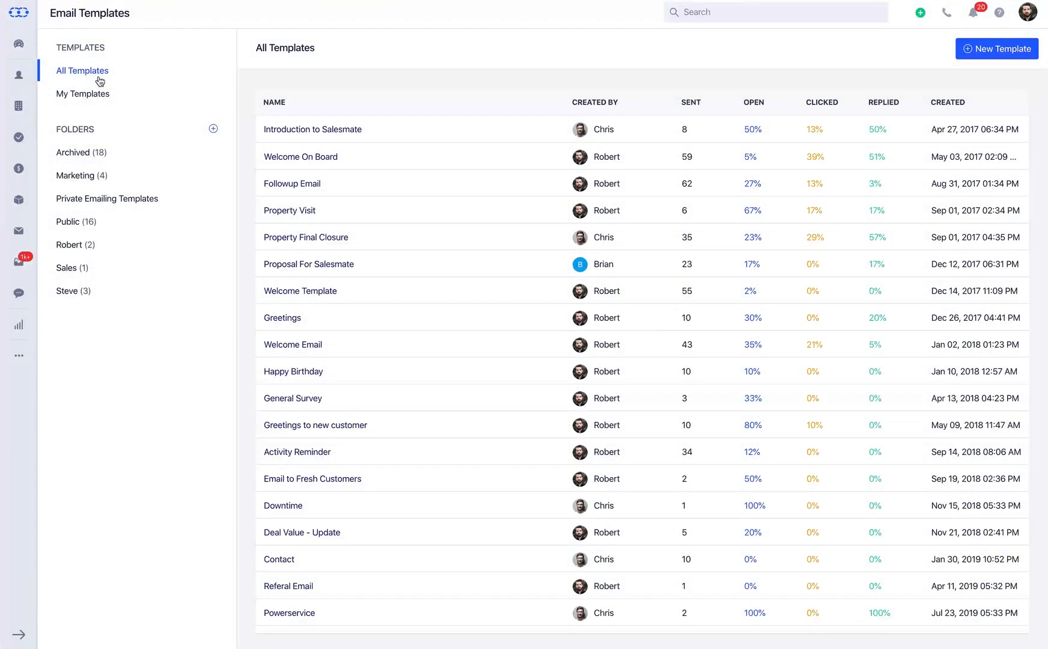
click(881, 102)
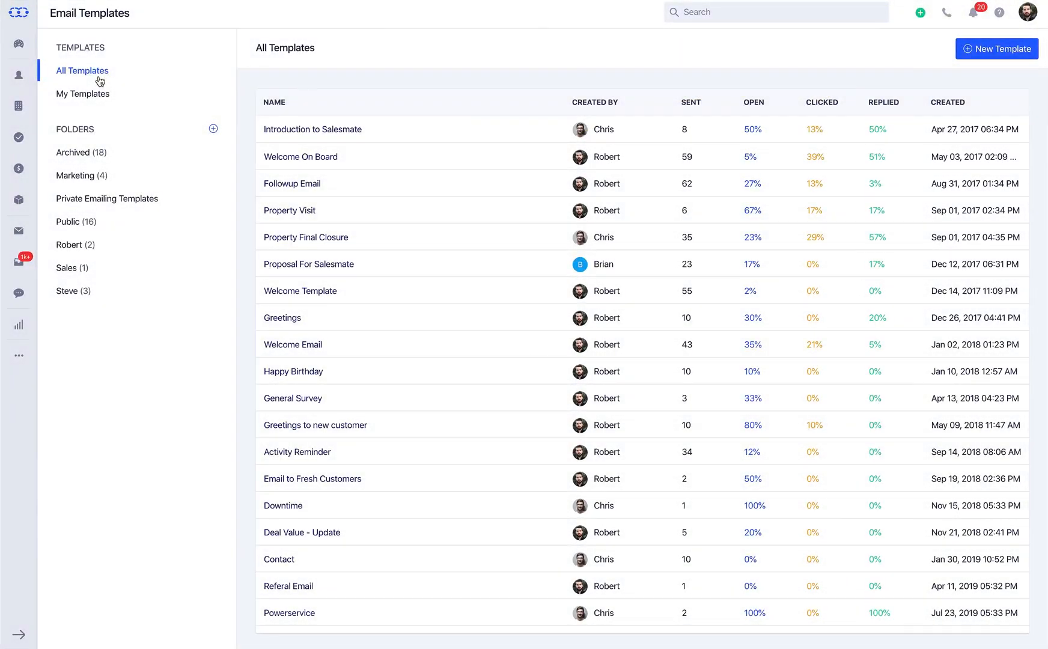
Add a template folder named 'Private Emailing Templates' and save it
click(212, 129)
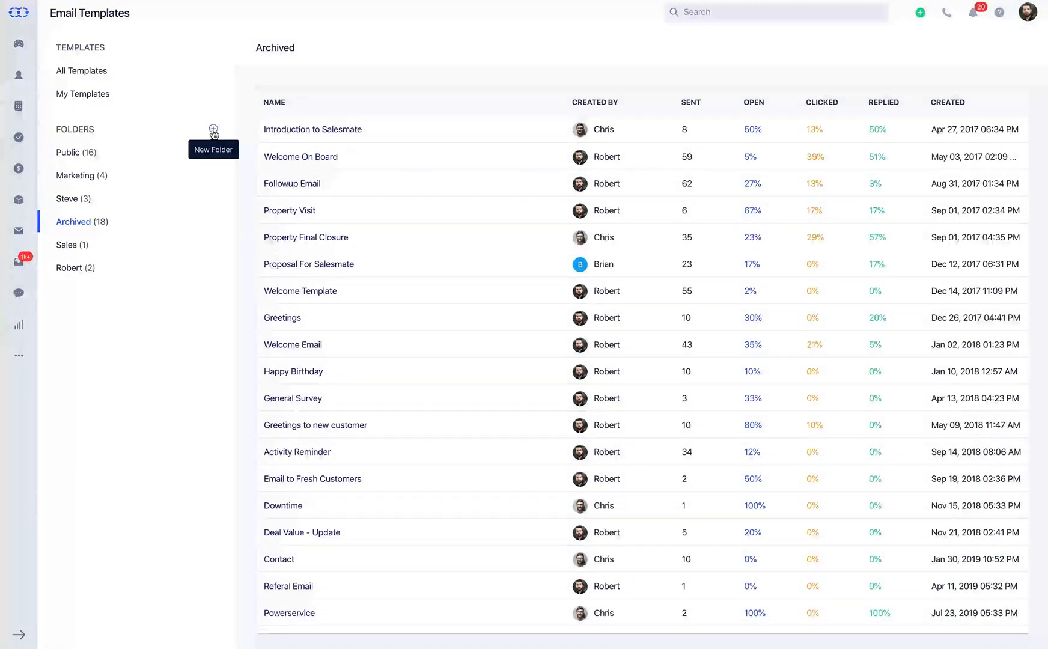
click(213, 130)
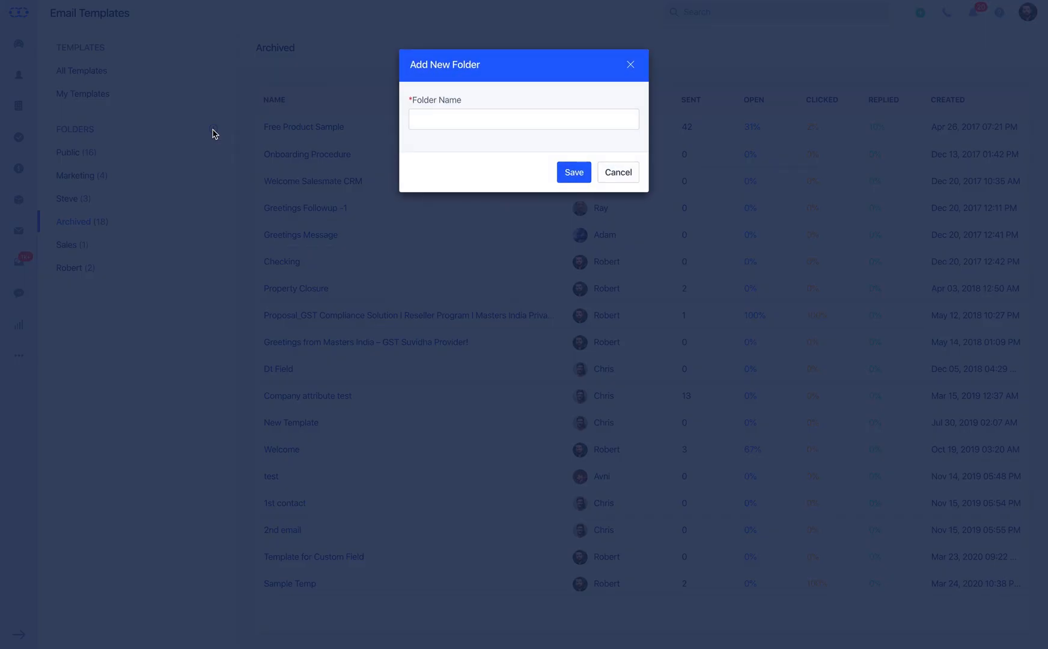
text(Private Ema)
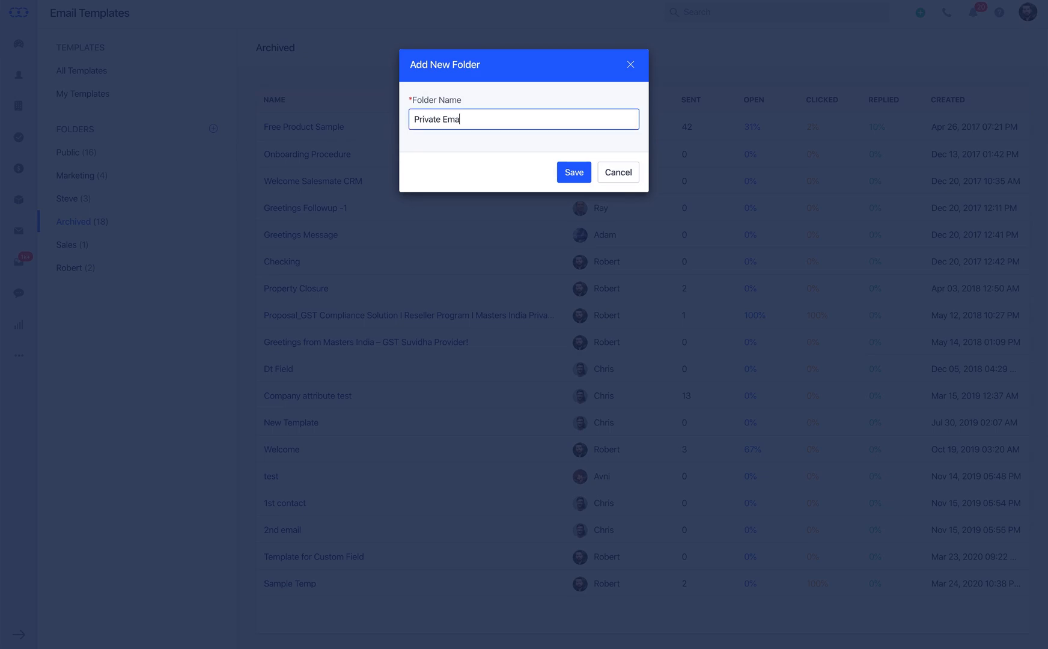
click(573, 171)
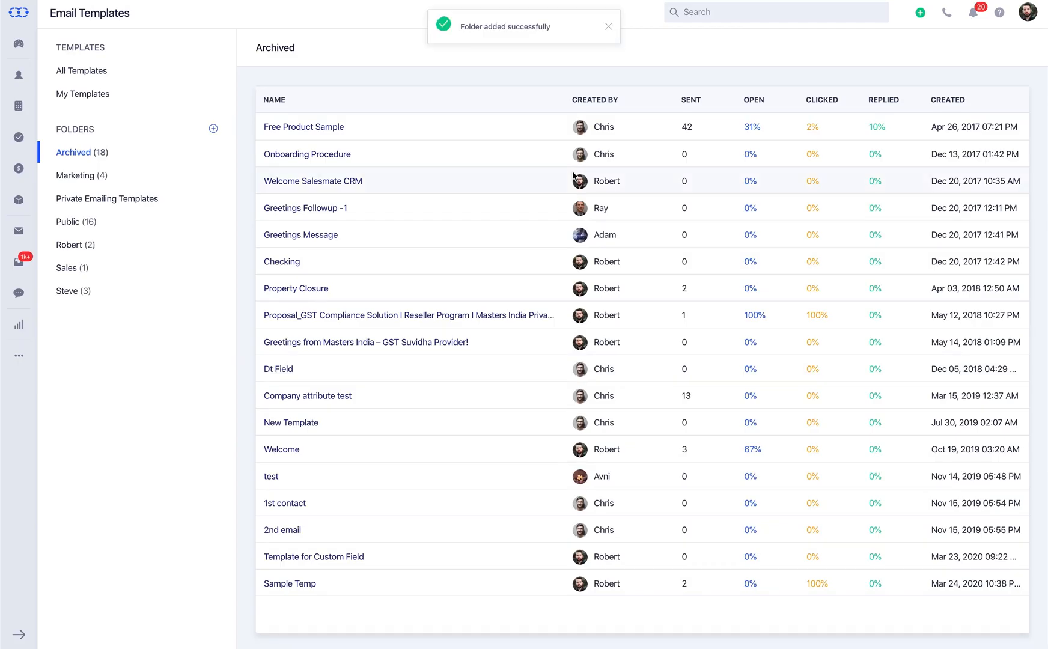
click(80, 70)
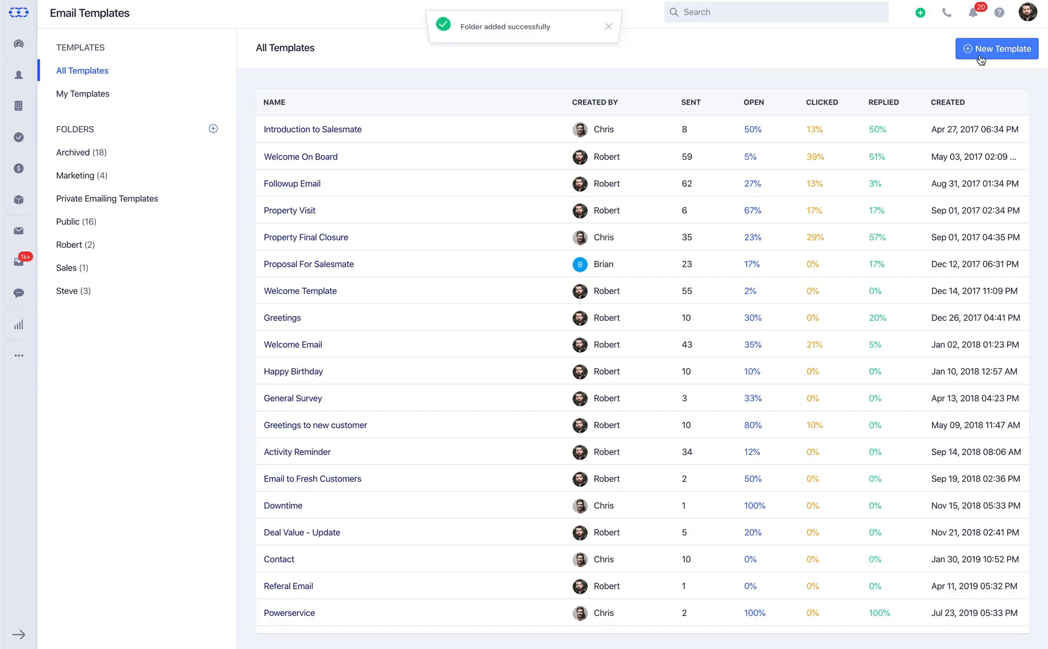
Verify a new template can be filed under Private Emailing Templates, then cancel it
click(996, 48)
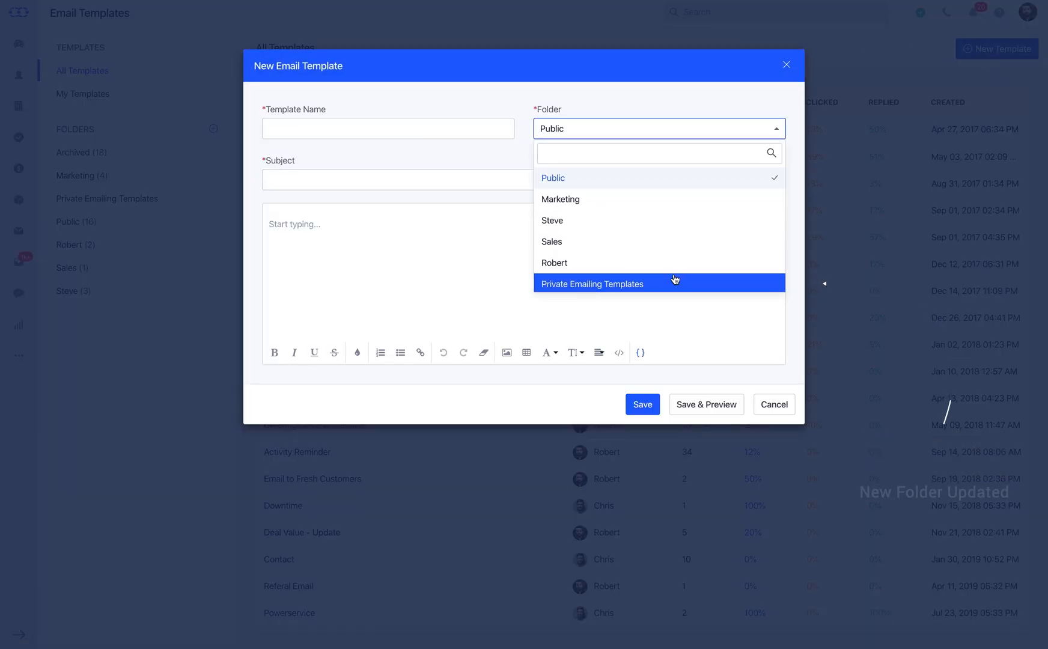
click(591, 283)
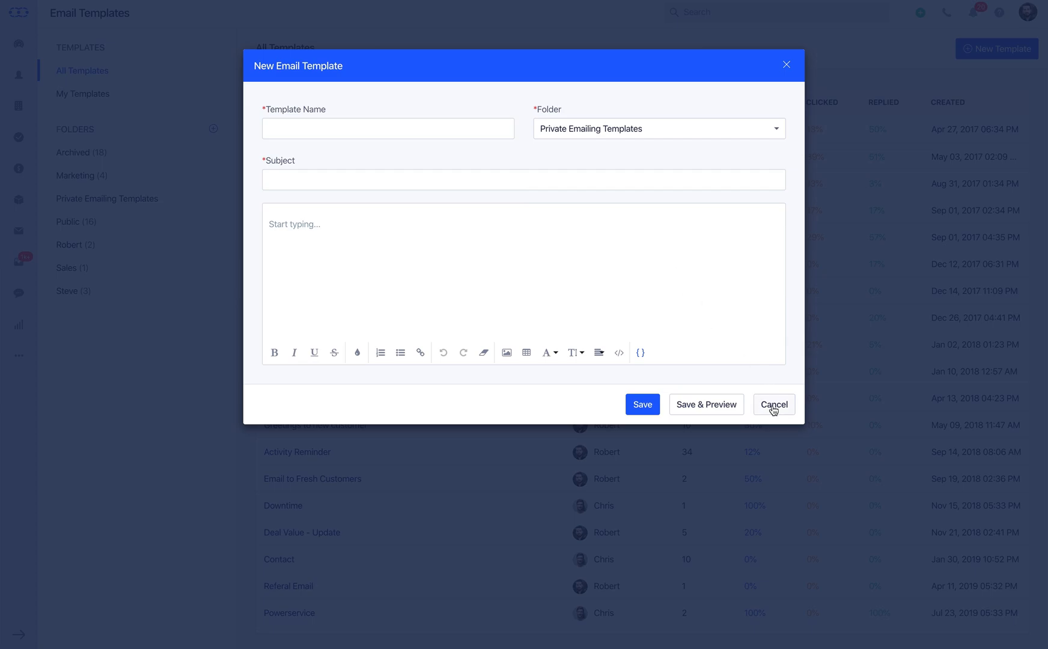
click(772, 404)
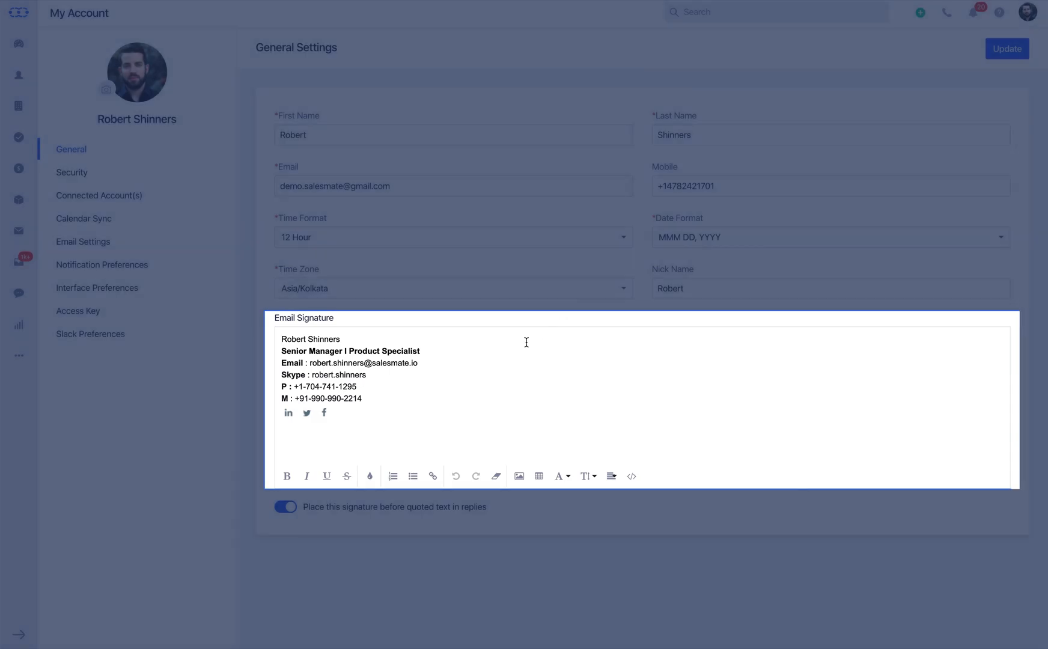
Show the Email Signature settings with the existing signature ready to edit
click(83, 242)
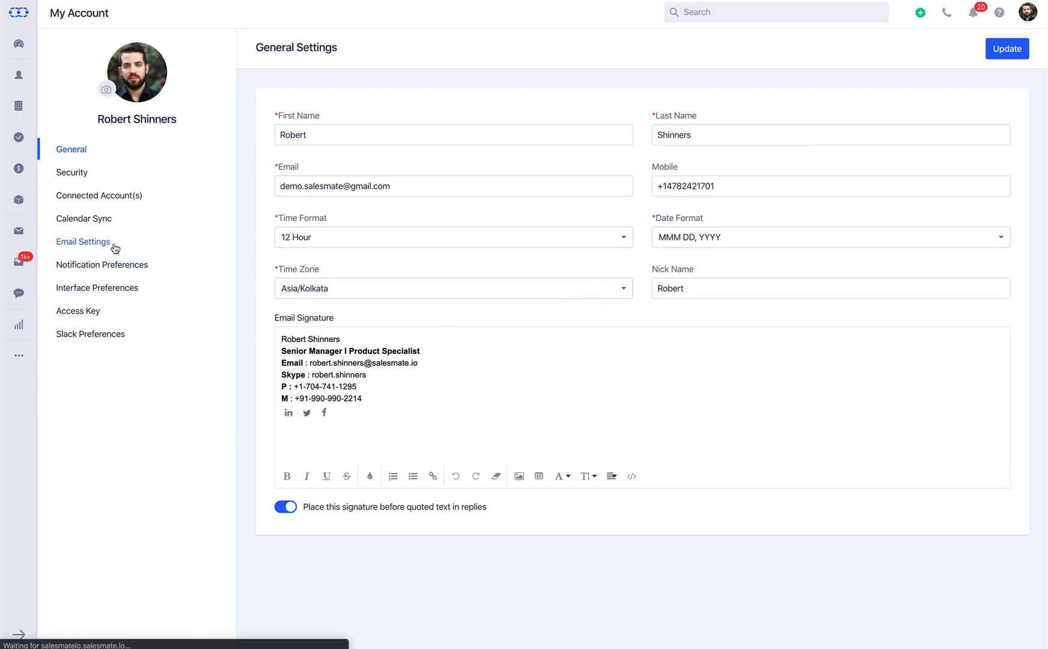
click(83, 241)
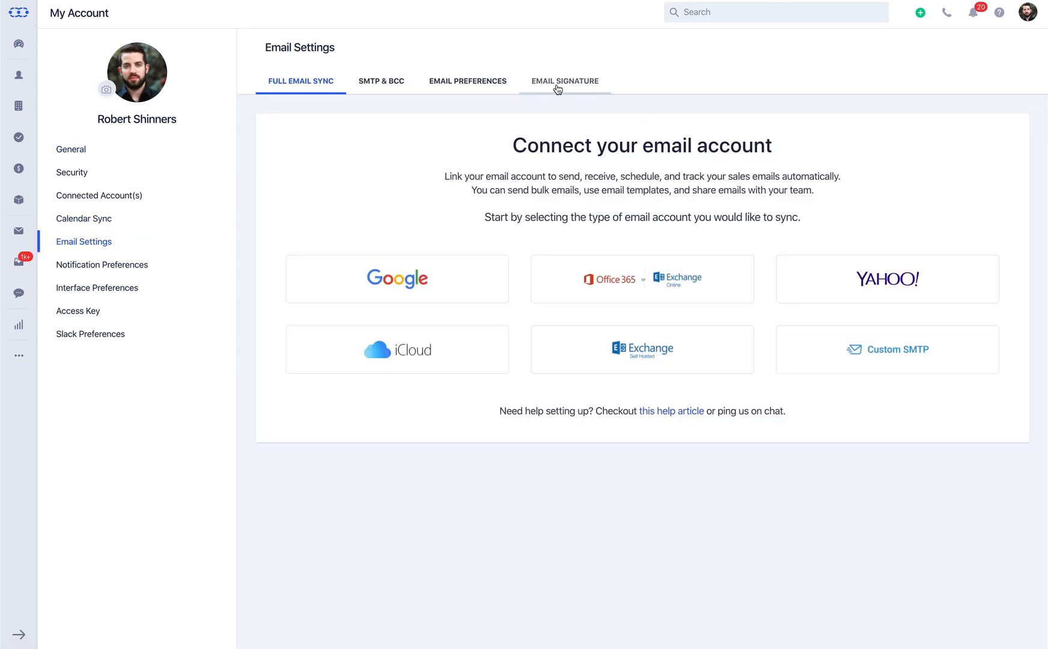
click(564, 81)
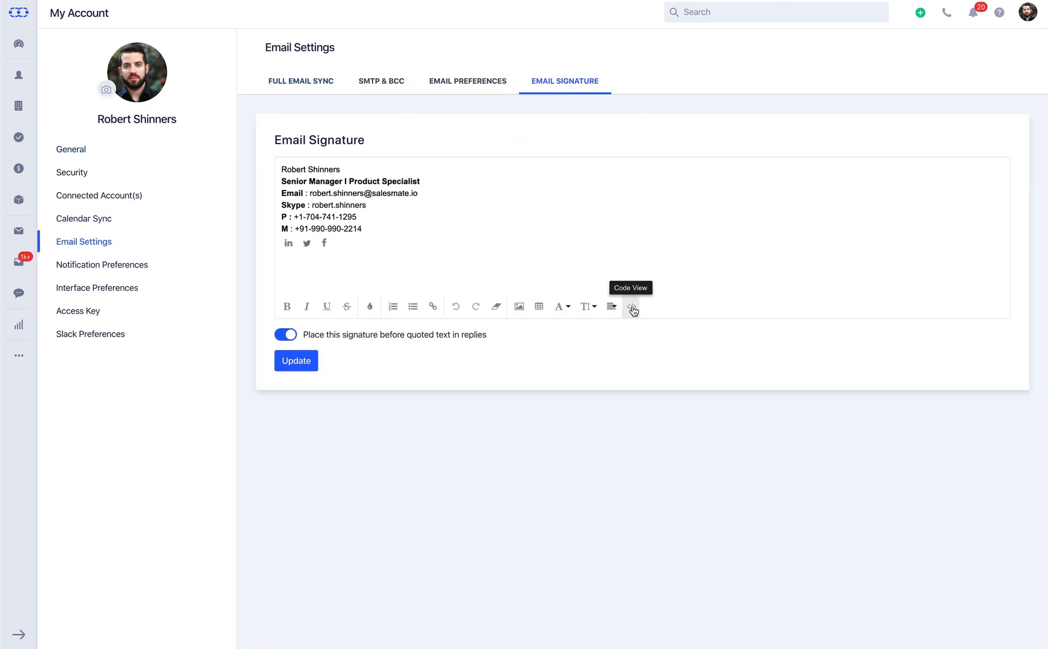
mouse_move(521, 322)
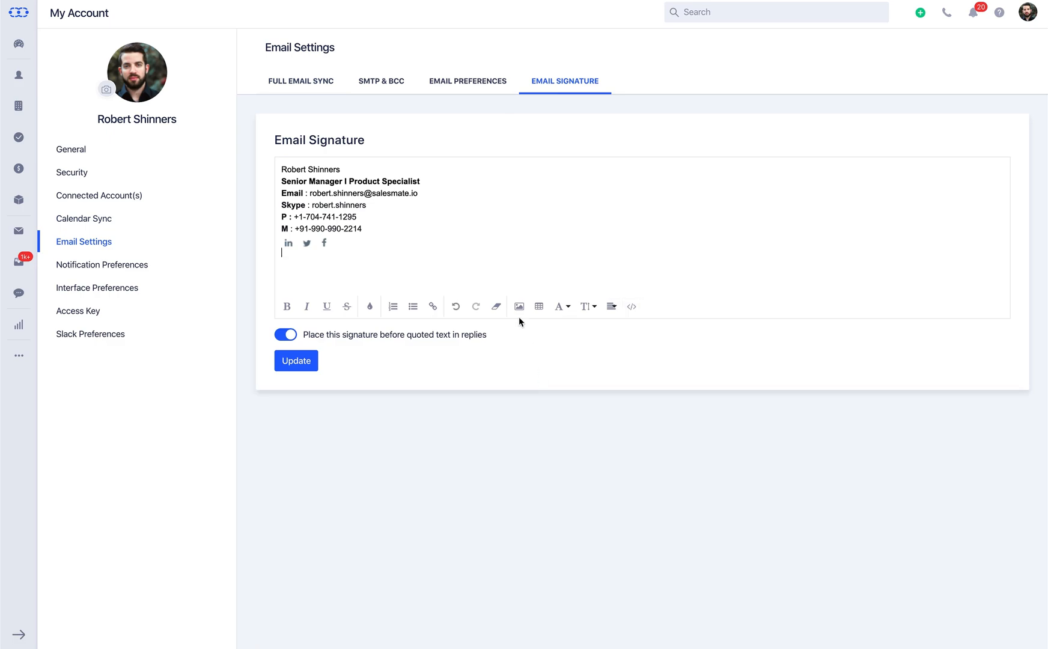
mouse_move(519, 307)
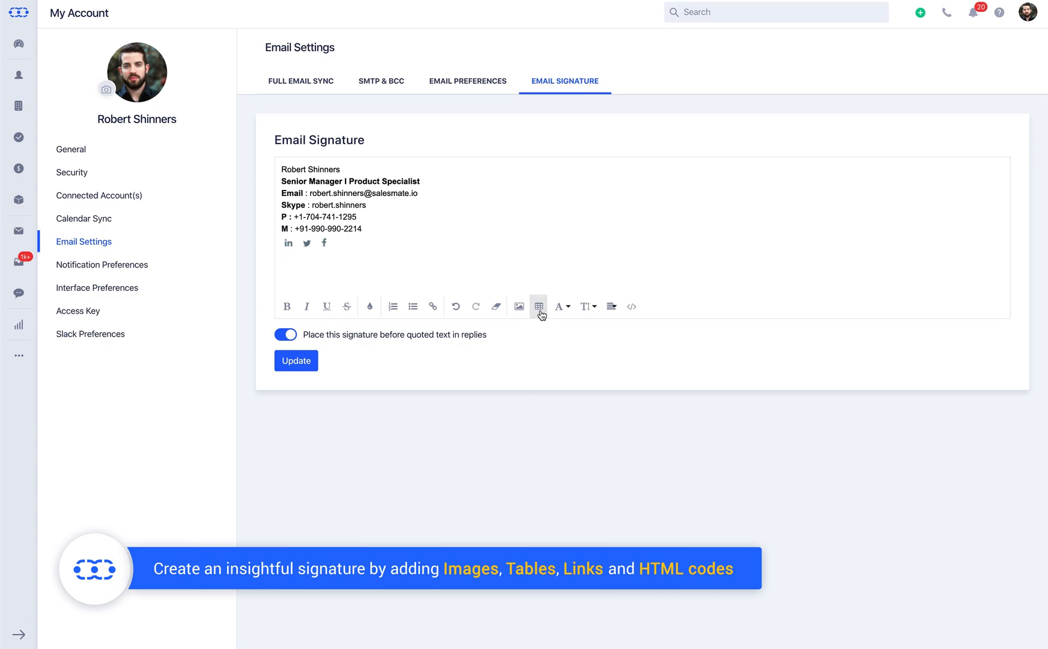
click(432, 307)
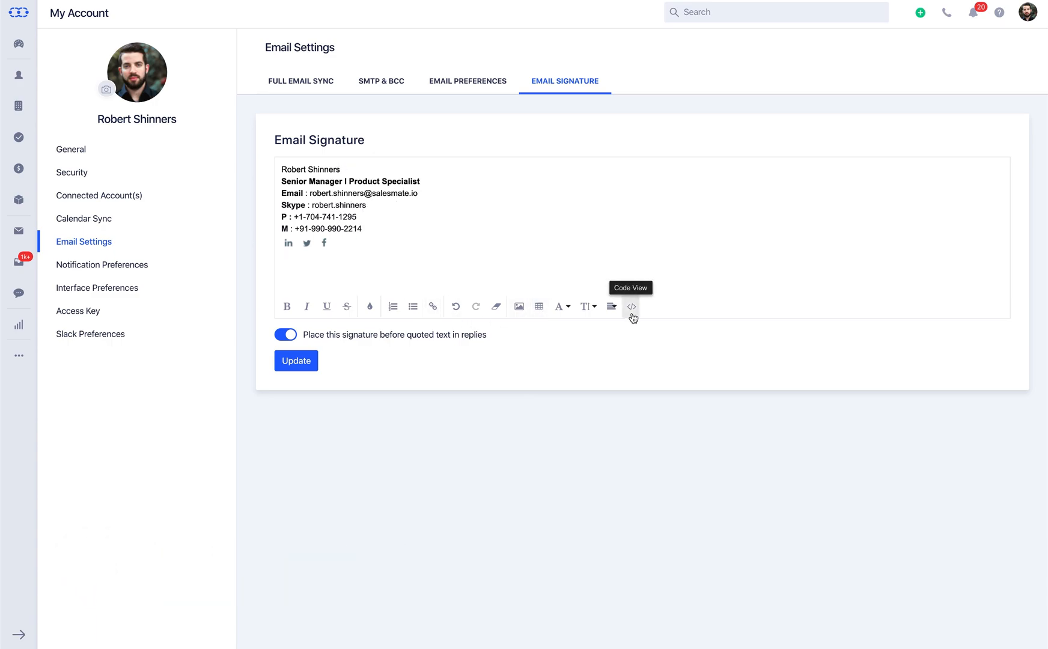
mouse_move(636, 343)
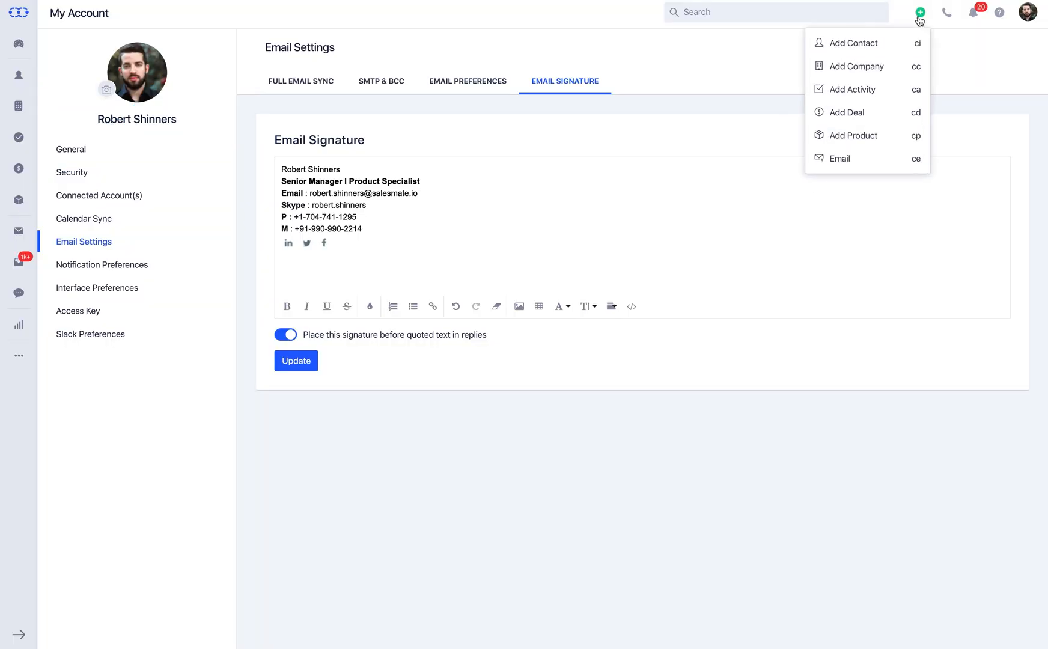
click(839, 158)
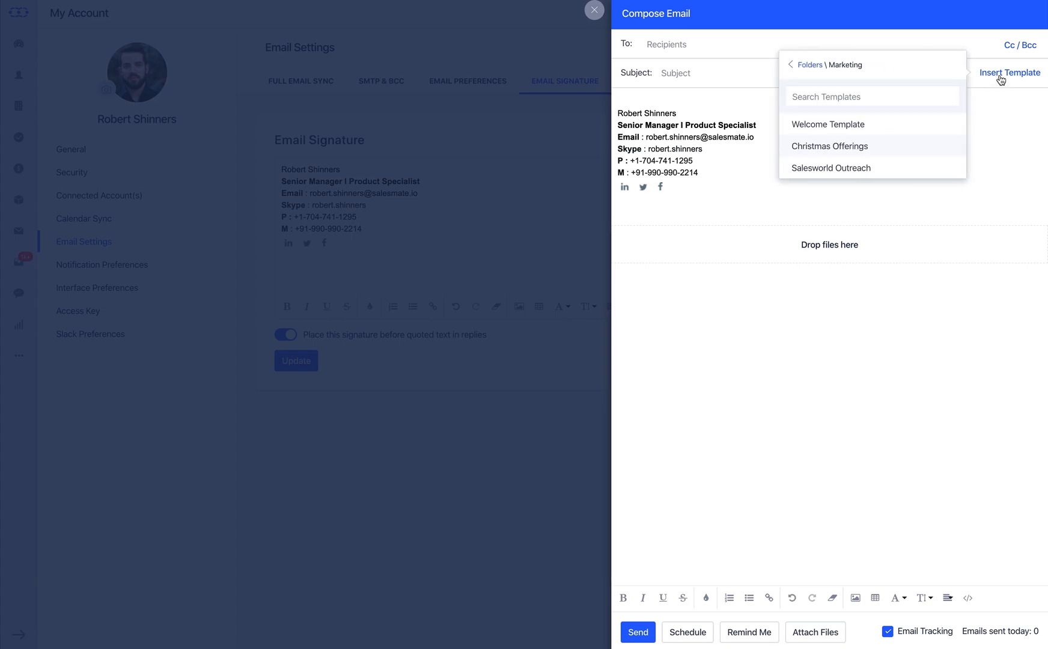
click(830, 168)
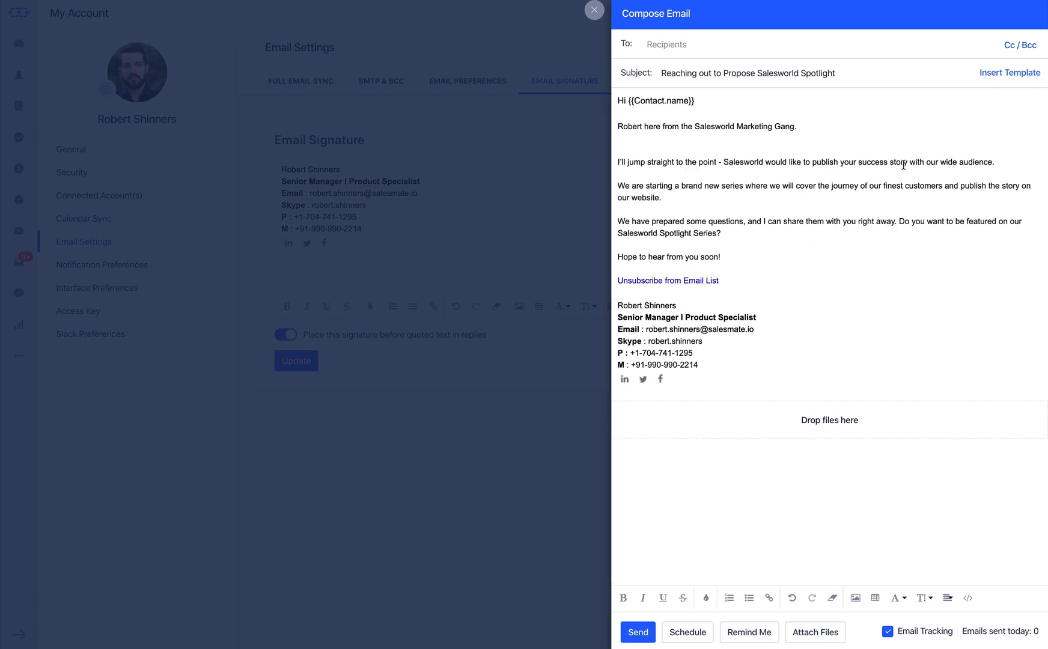
text(adel)
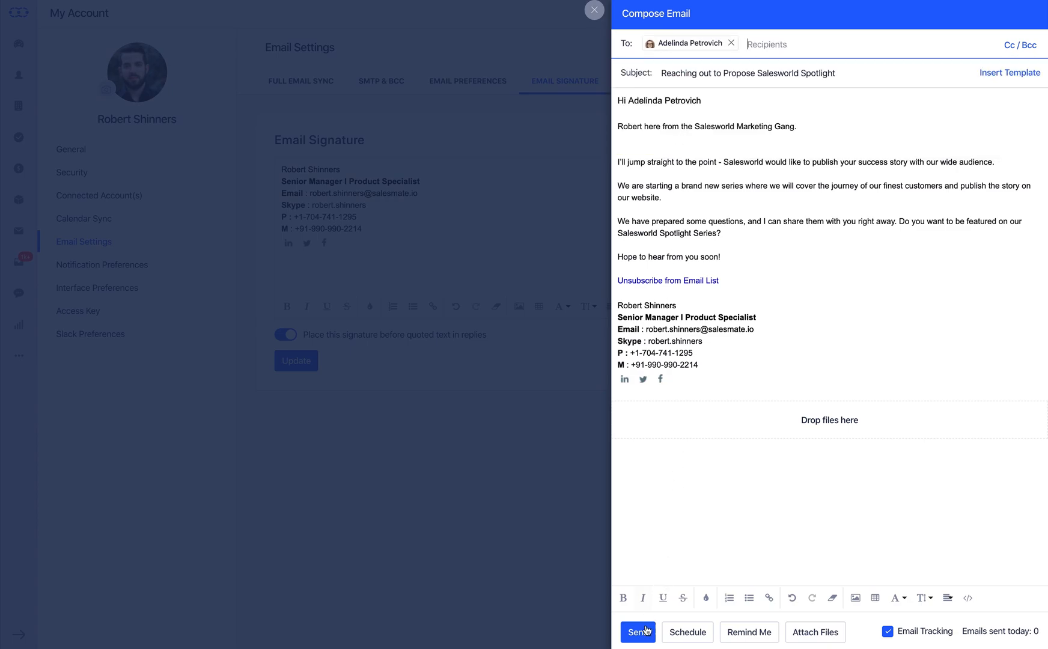
click(635, 632)
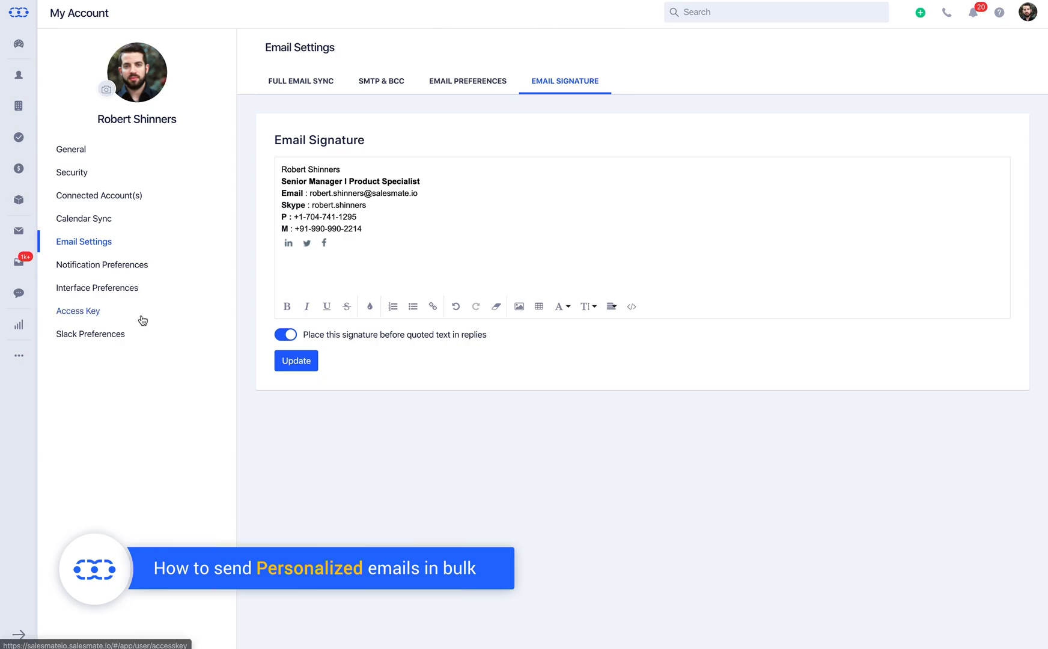
click(19, 148)
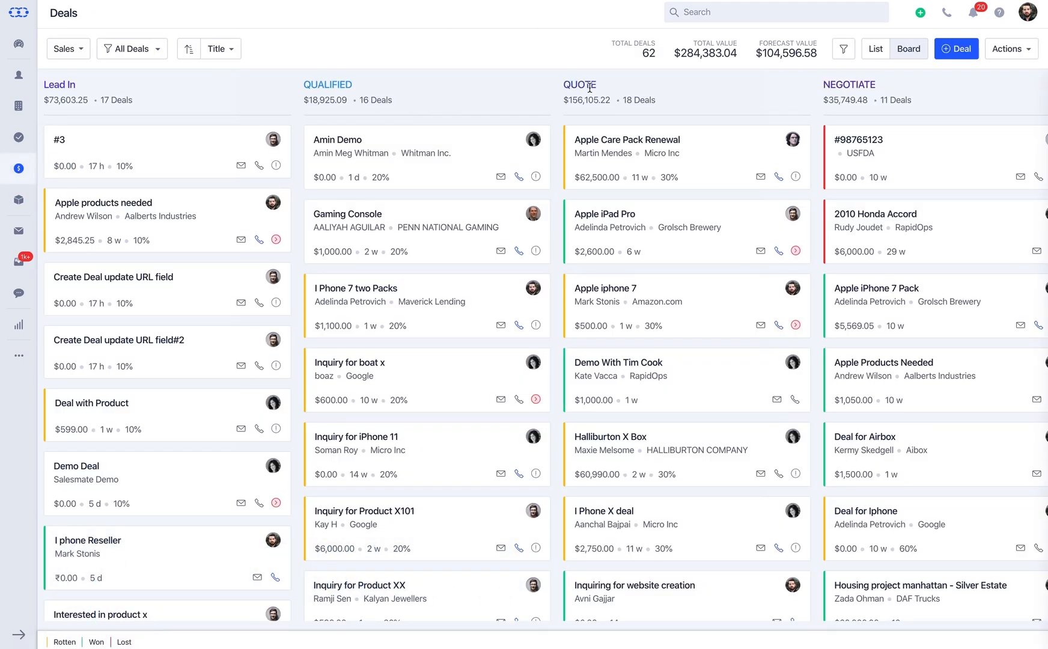
Show the deals as a list filtered to the saved iPhone Sales view
click(843, 48)
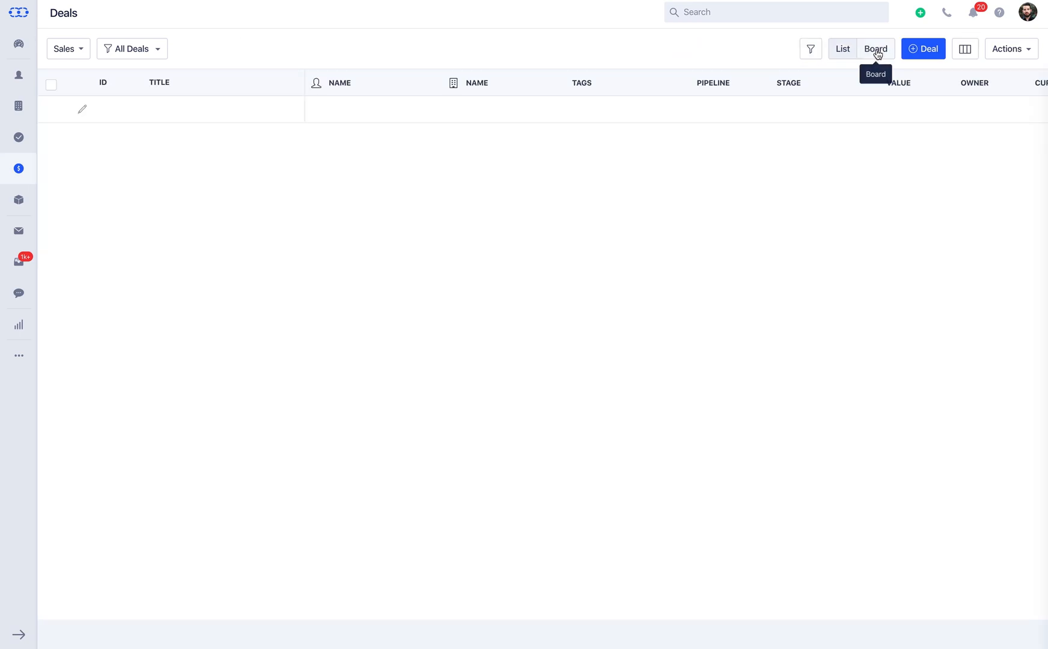
click(842, 48)
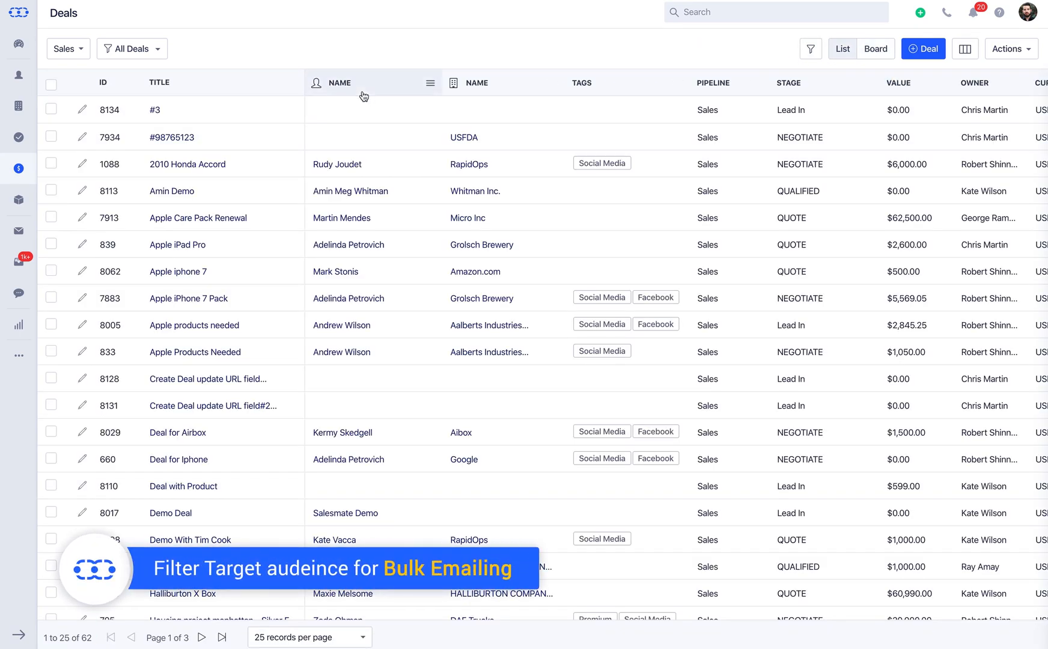
click(130, 48)
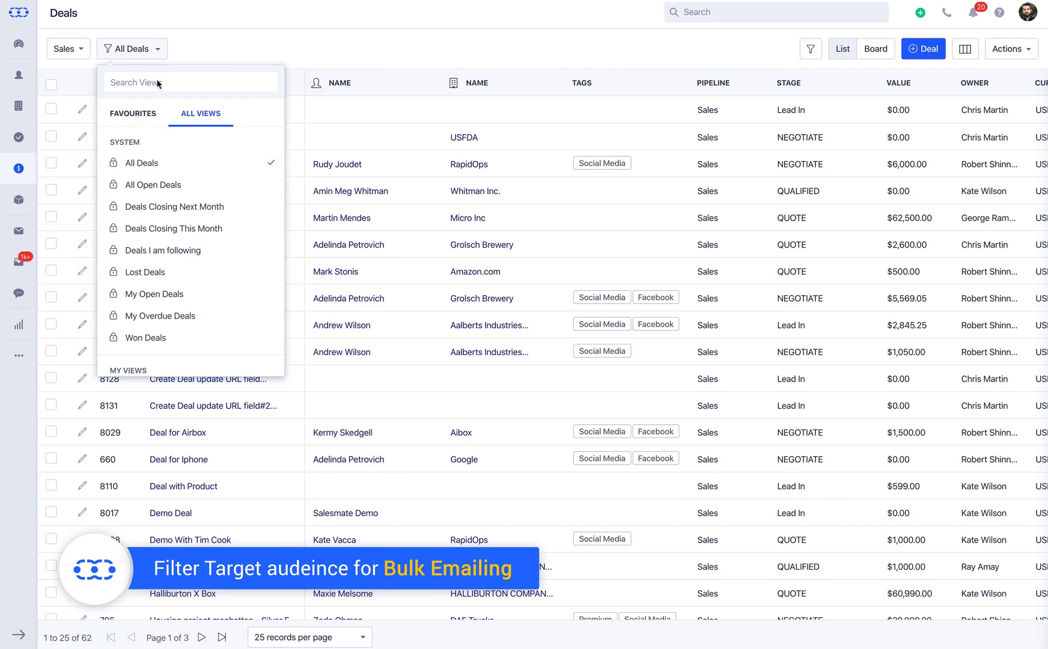
scroll(down, 3)
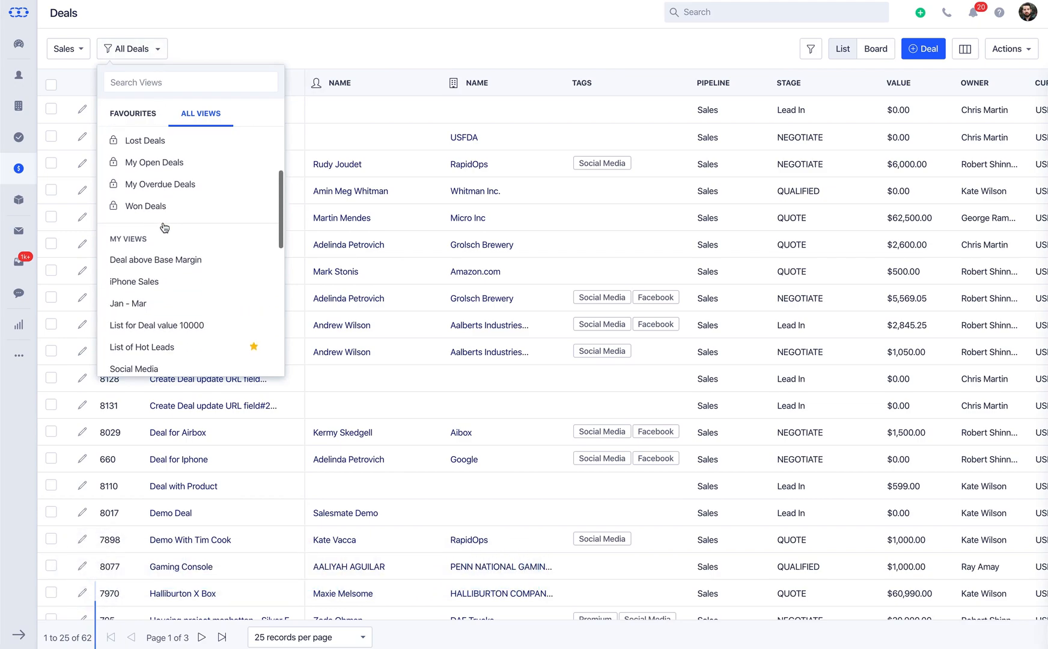
click(133, 281)
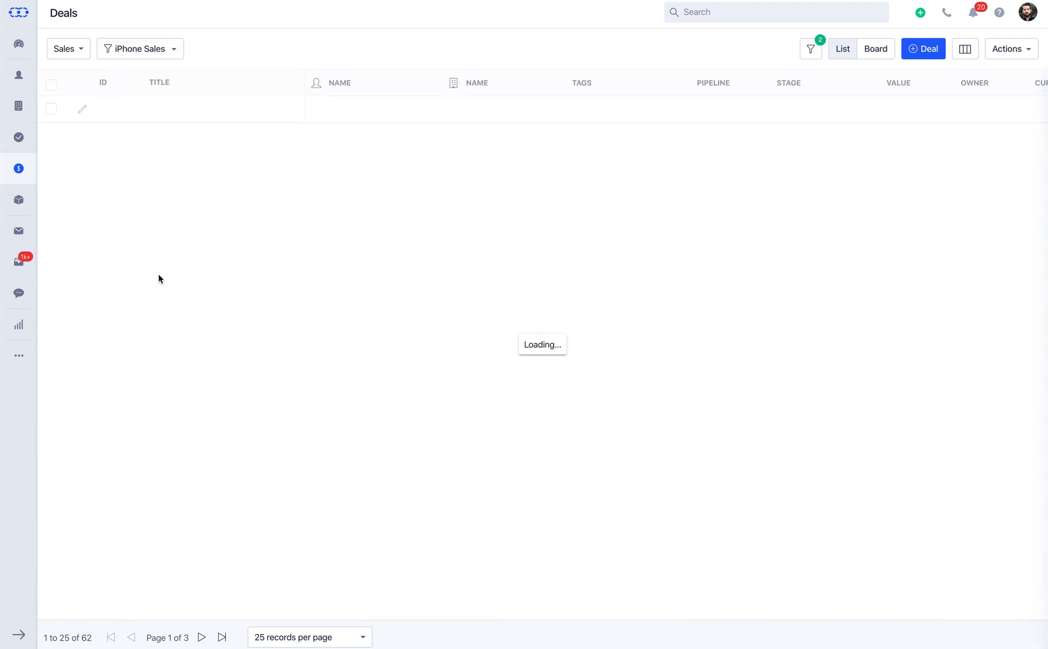
Select all six iPhone Sales deals and compose a bulk email with the Salesworld Outreach template
click(50, 84)
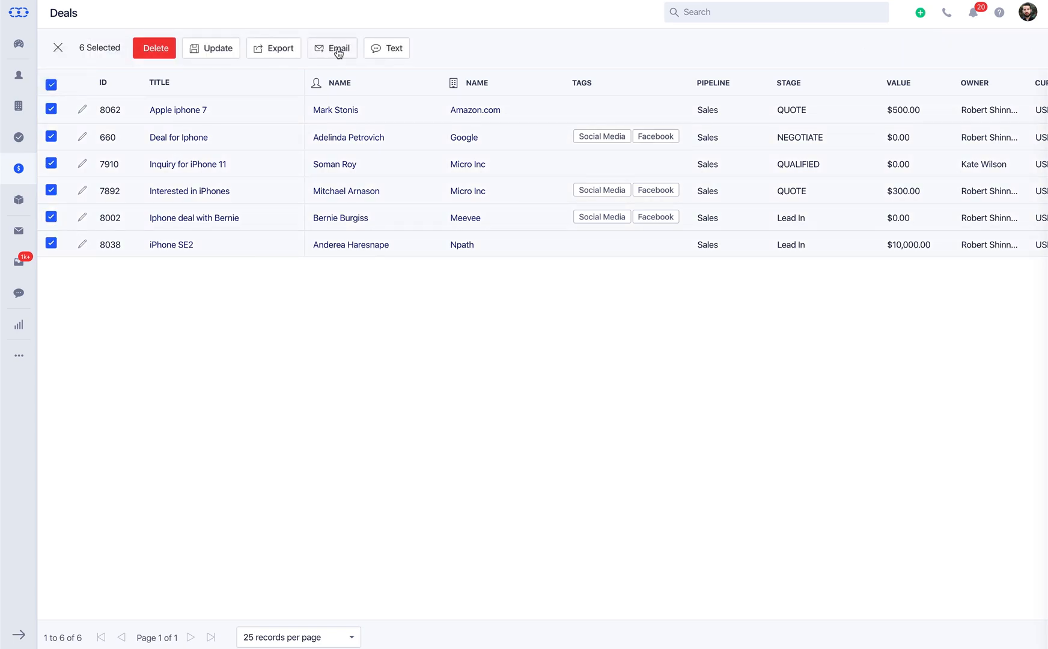
click(338, 48)
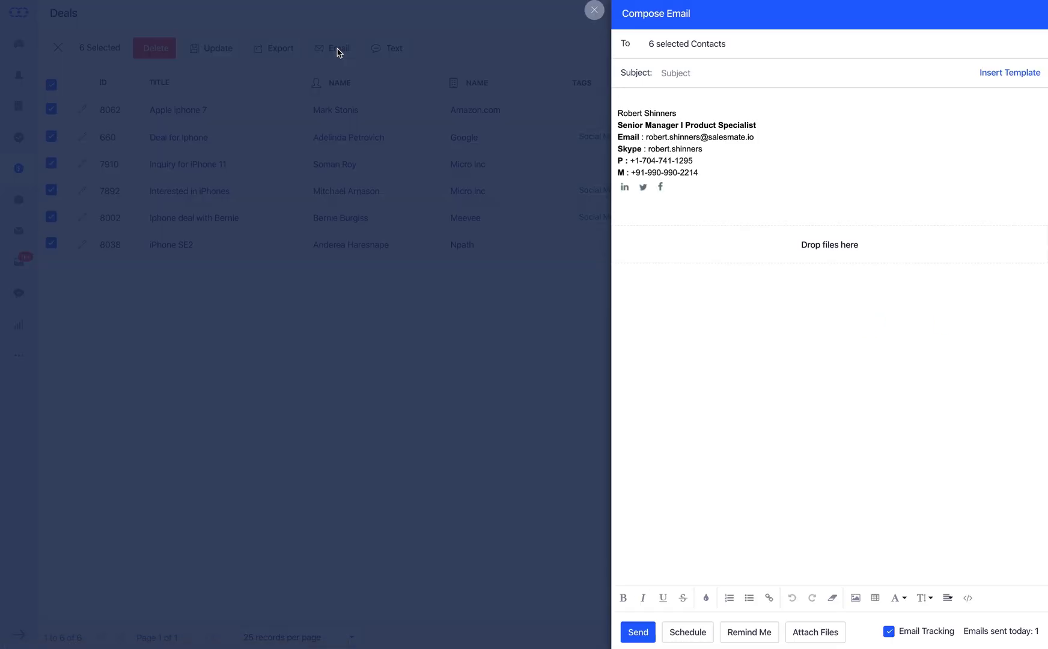
click(1009, 72)
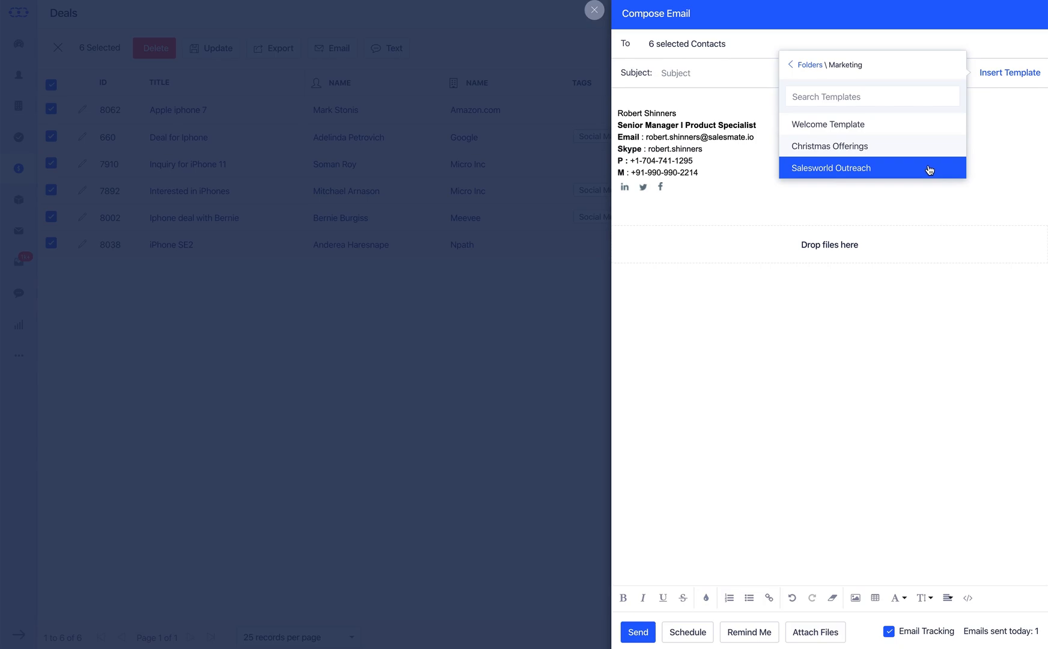
click(830, 168)
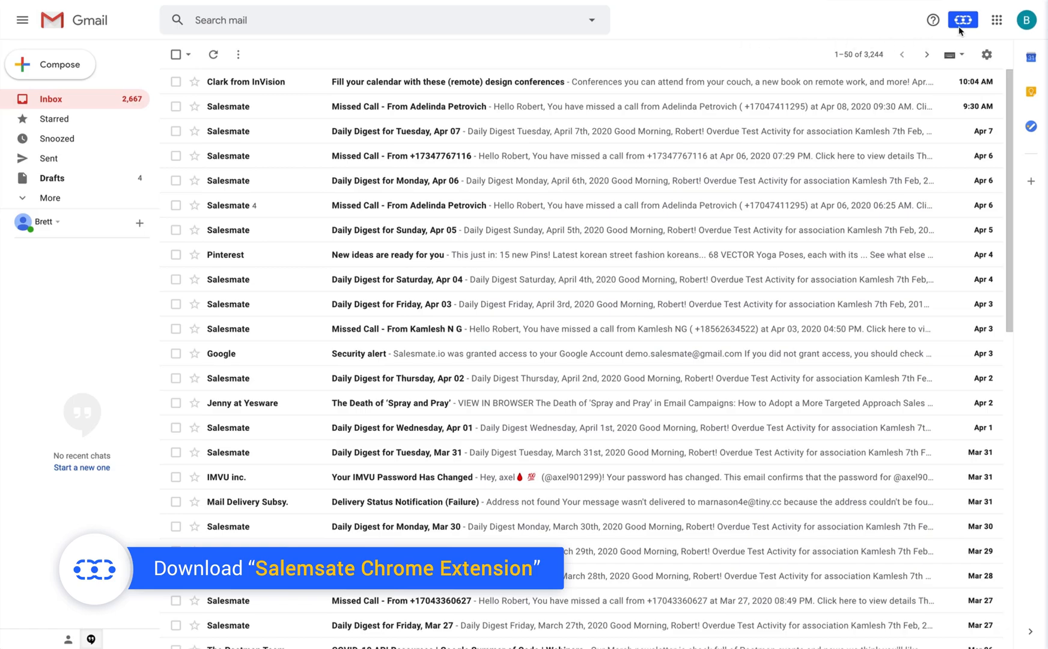
Compose a new Gmail message with the Salesmate Marketing folder templates ready to insert
click(961, 20)
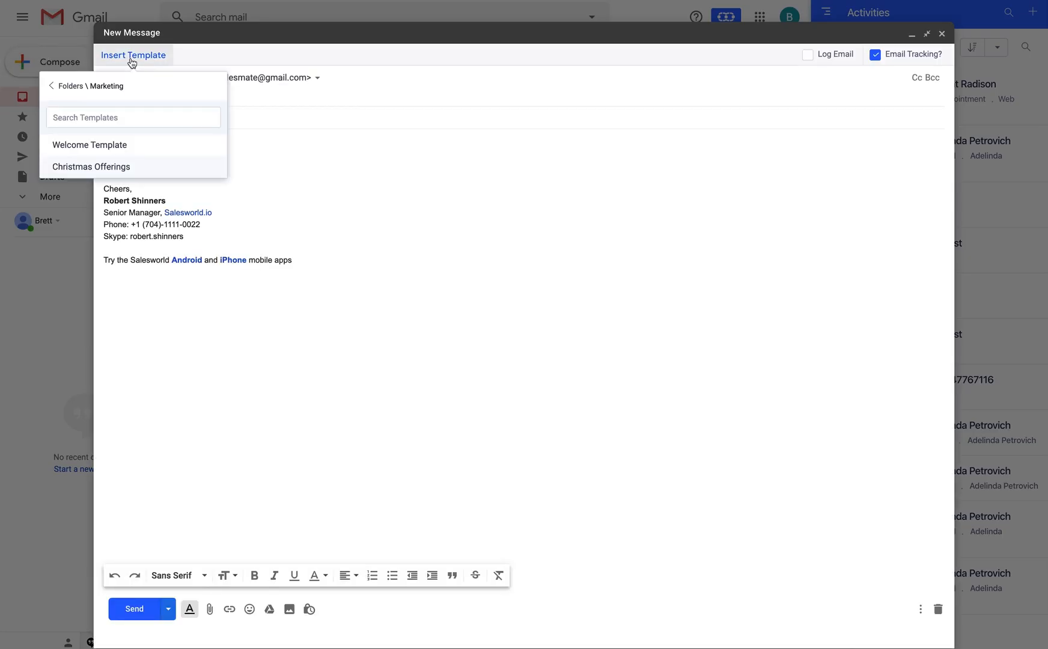
click(88, 144)
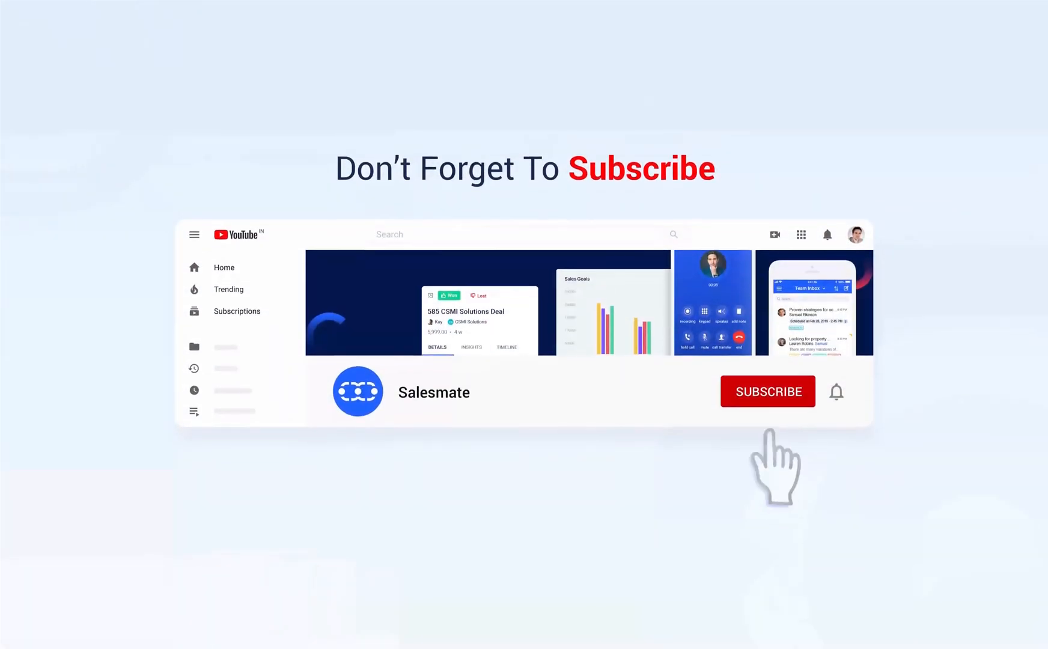
click(767, 391)
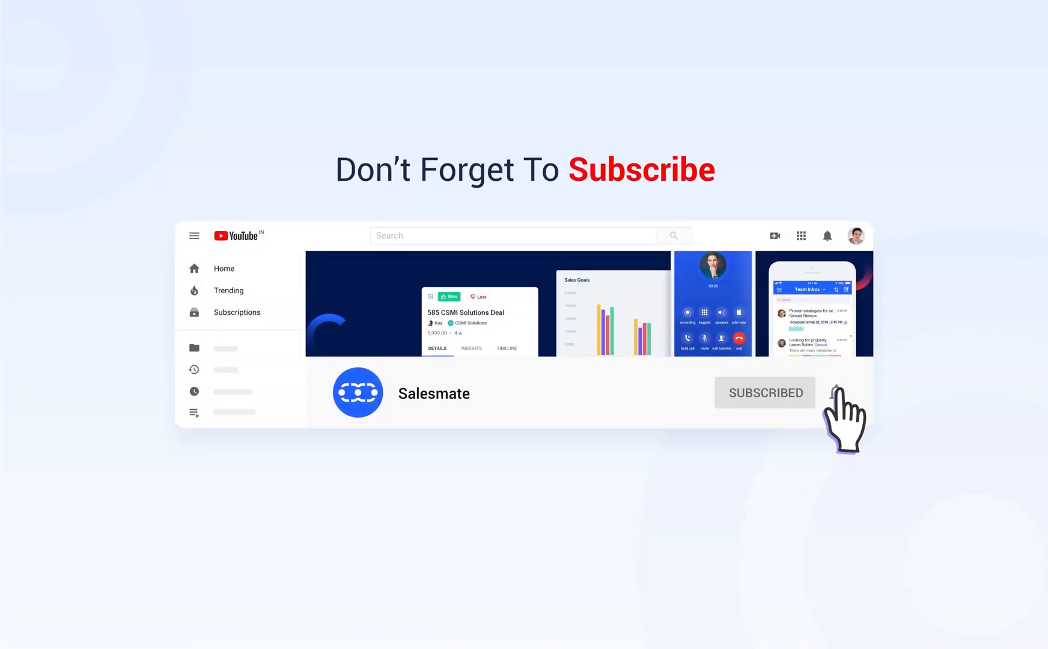